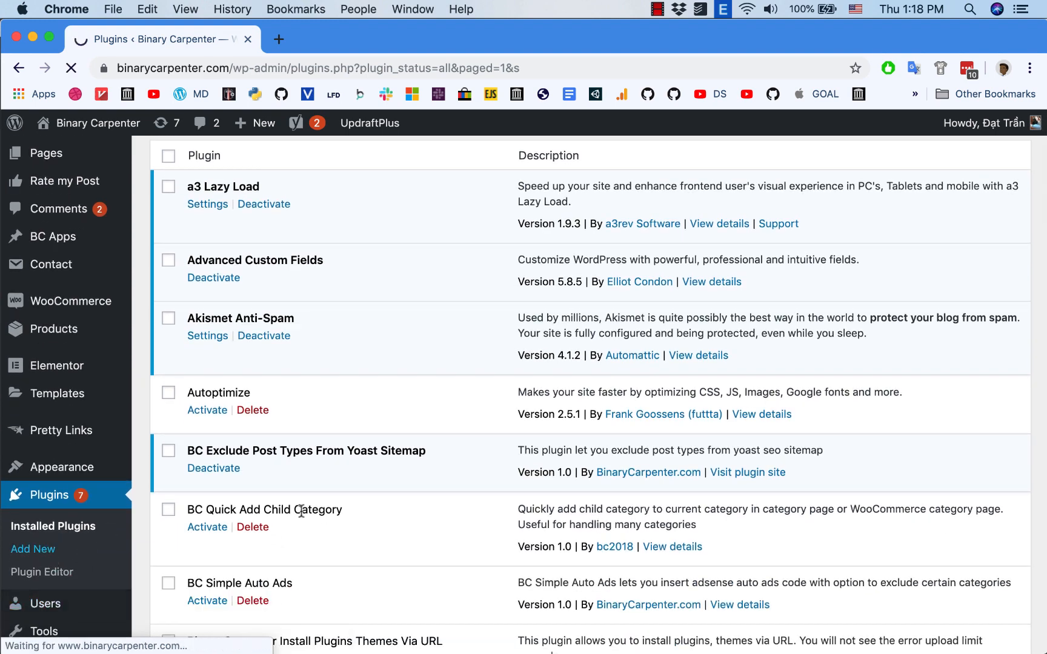
Step: Search plugins for 'wooc', then install and activate WooCommerce PayPal Checkout Payment Gateway
click(33, 549)
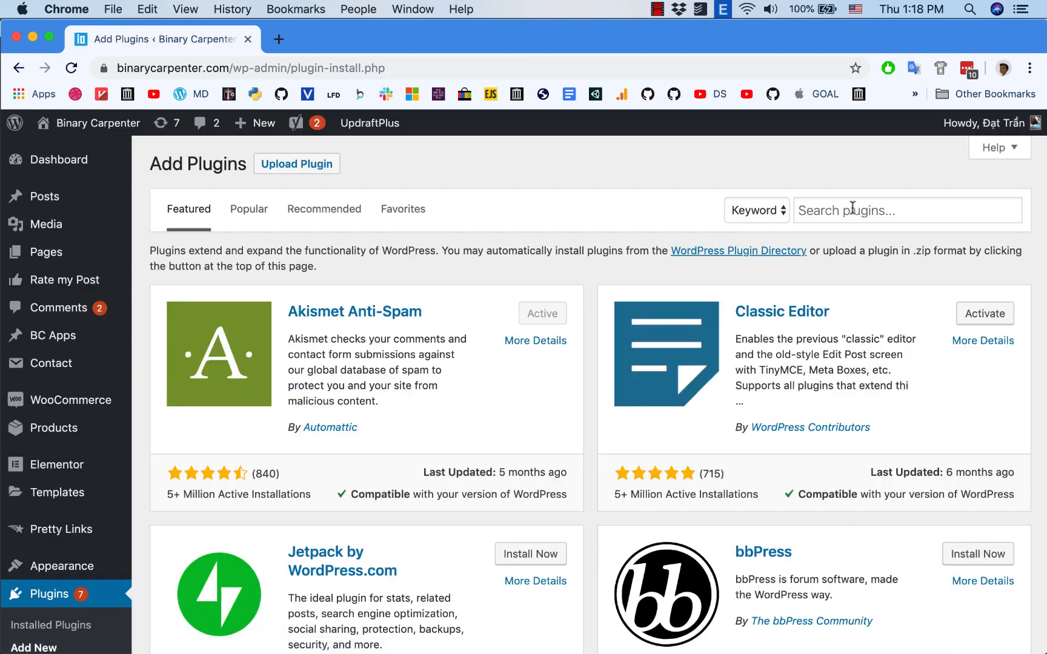
text(woocommerce paypal gateway)
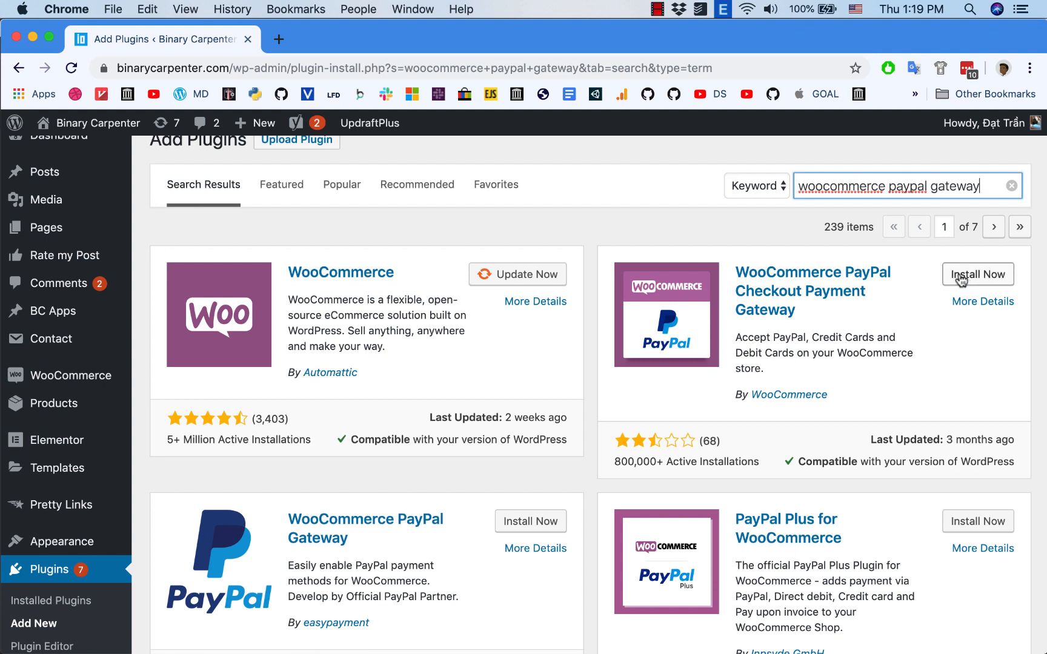
click(976, 274)
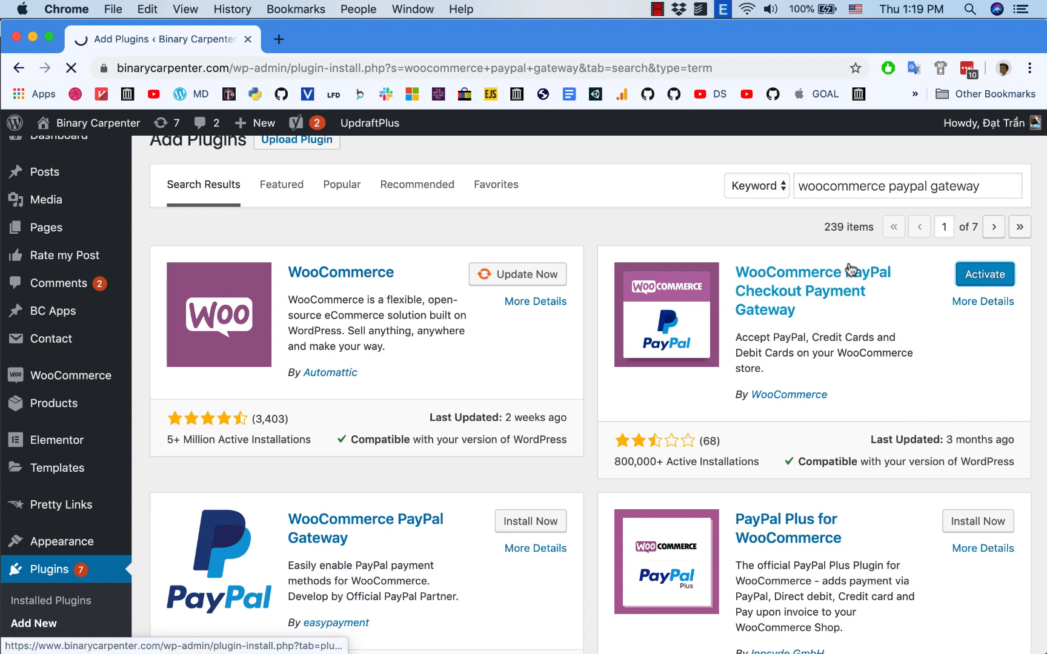
click(983, 274)
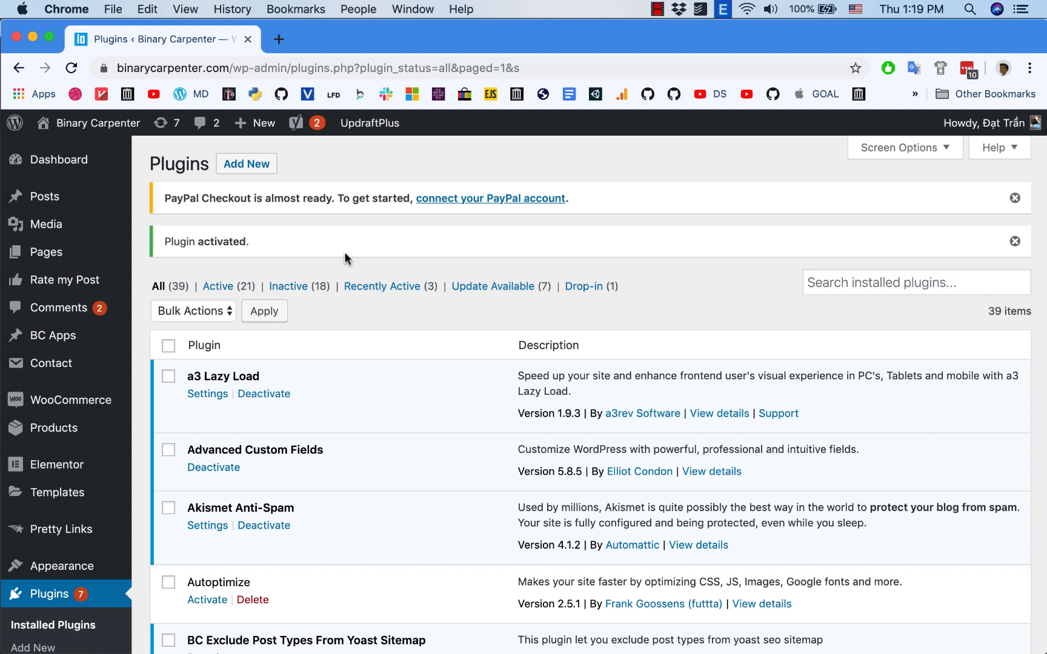
mouse_move(71, 400)
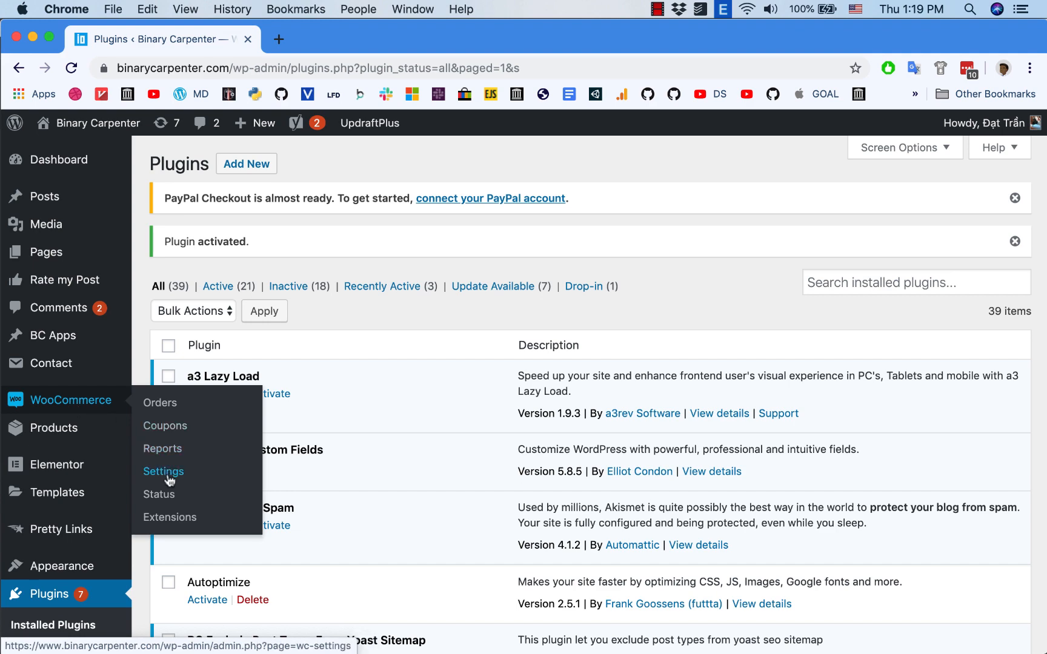
Step: In WooCommerce Payments settings, toggle PayPal Checkout off and back on
click(163, 472)
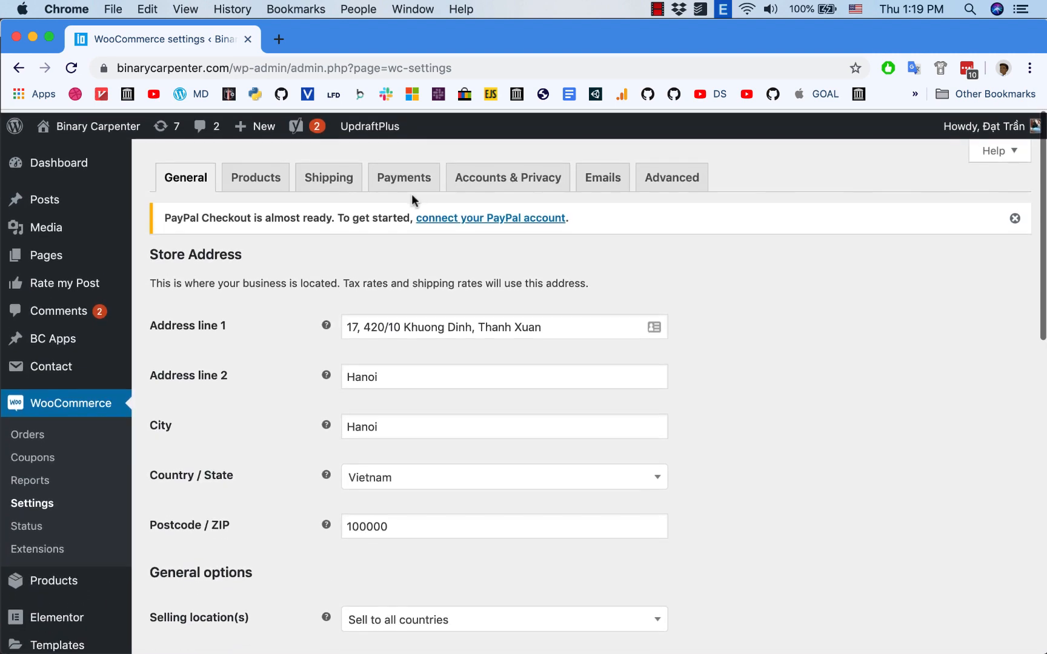
click(404, 178)
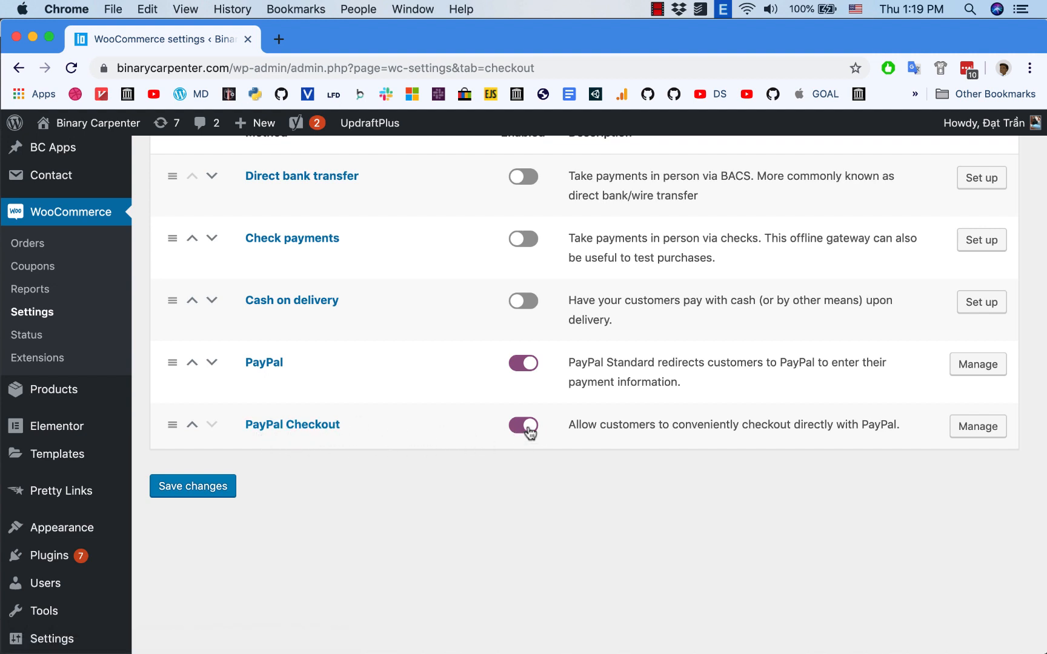
click(523, 427)
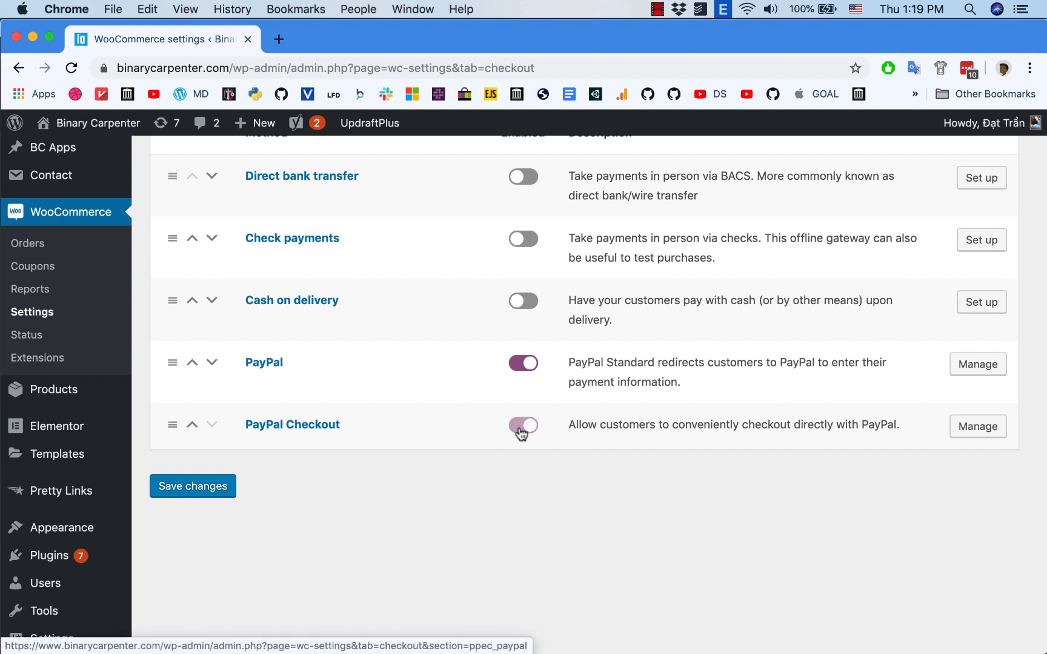
click(524, 426)
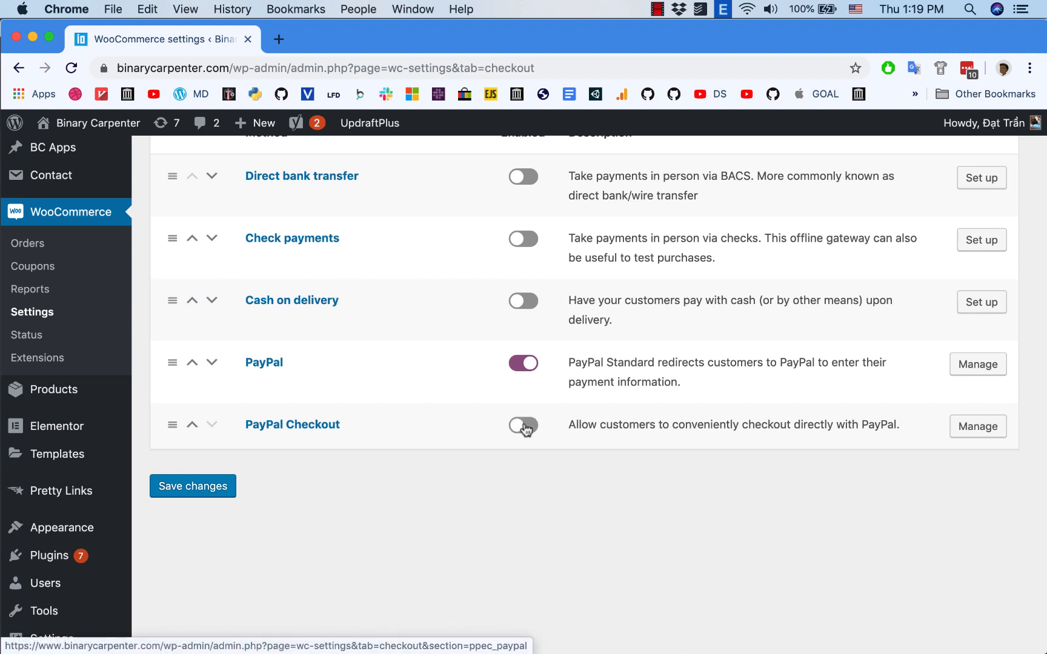
click(524, 425)
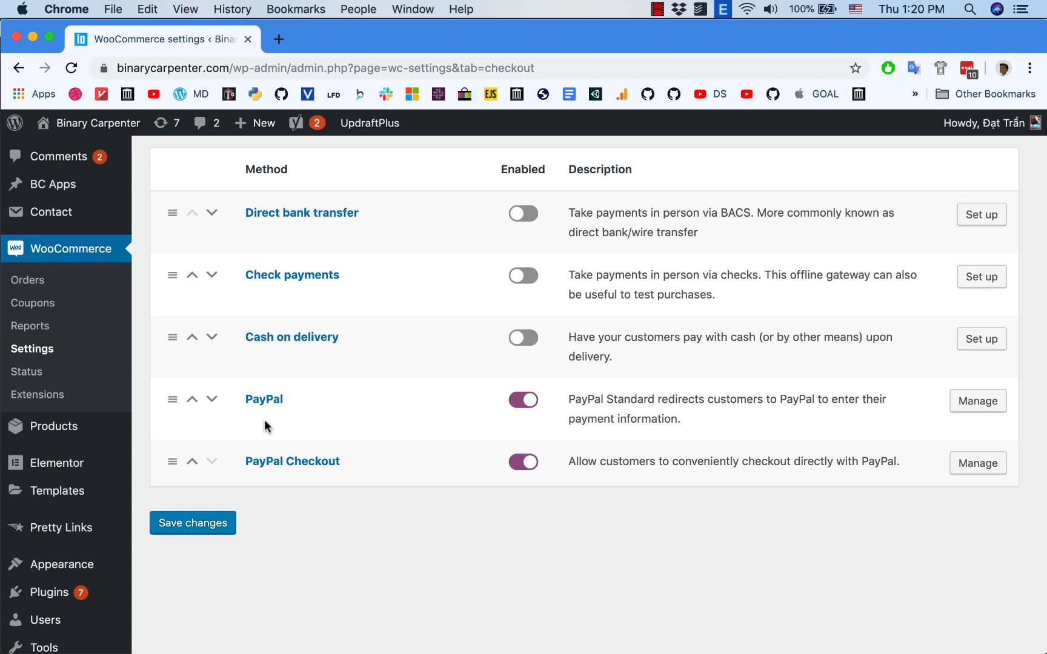
Step: Disable the standard PayPal payment method and open PayPal Checkout's Manage settings
scroll(down, 3)
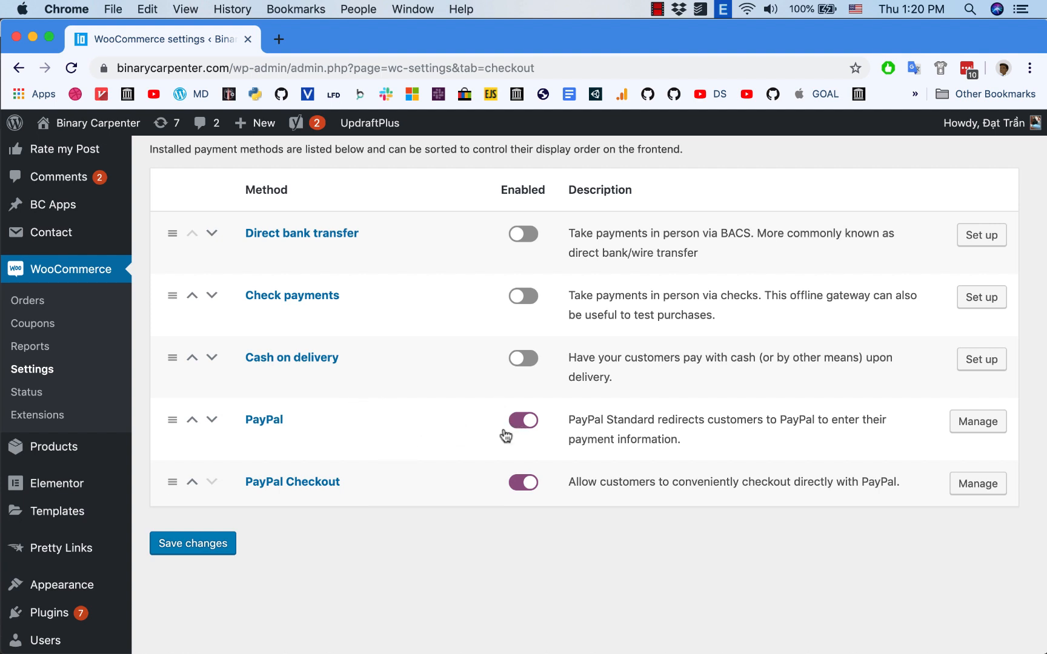
mouse_move(471, 426)
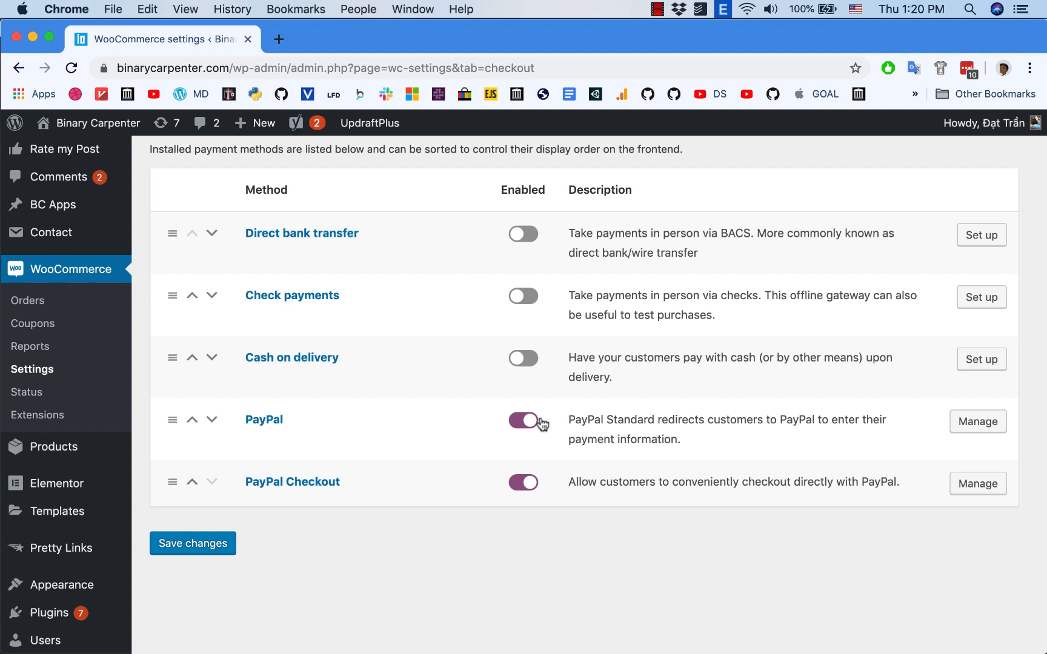
click(523, 420)
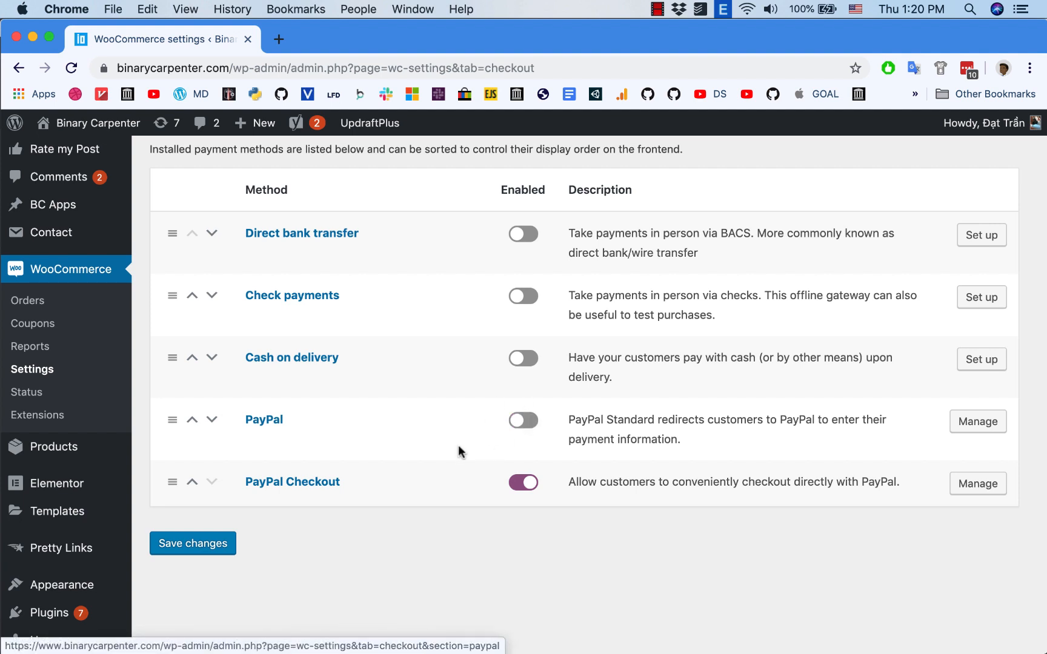
mouse_move(963, 525)
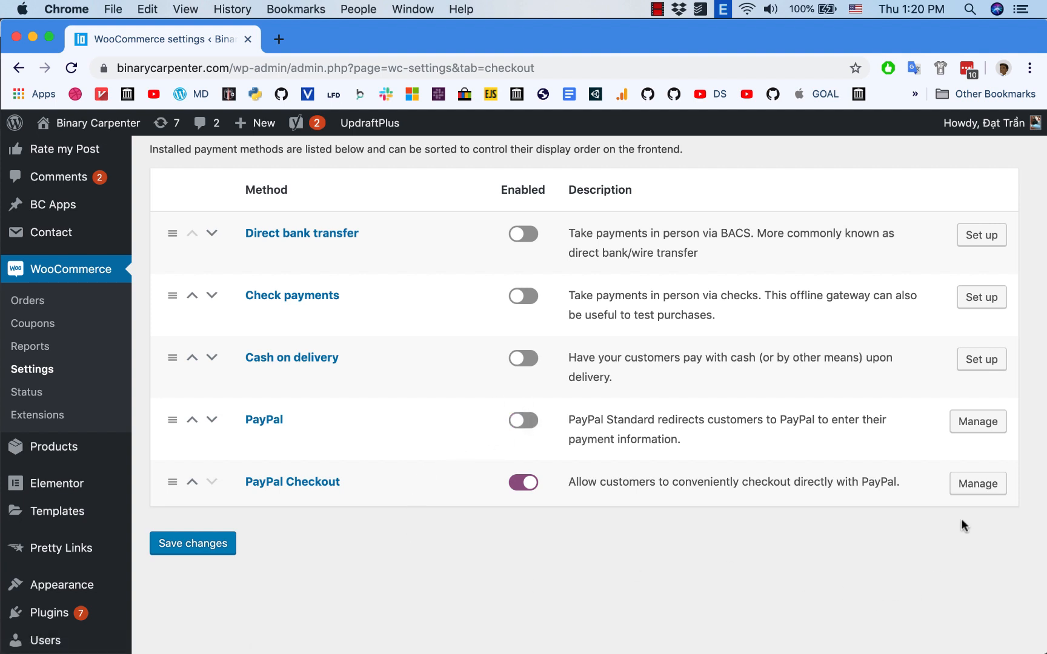
click(977, 484)
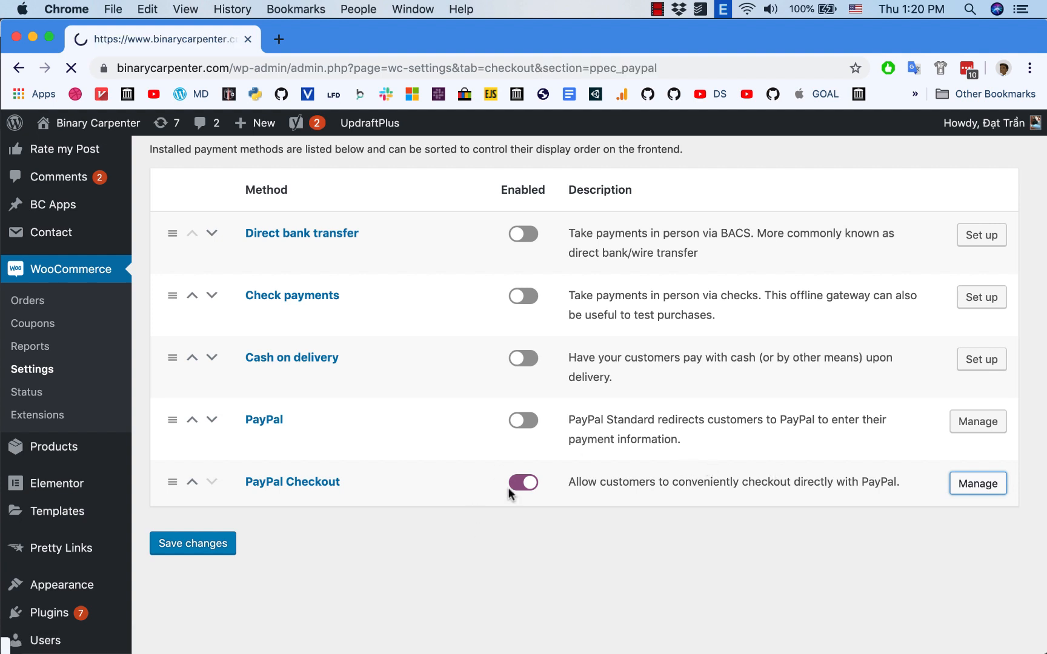
Step: Scroll to Account Settings and keep the PayPal Checkout Environment dropdown on Live
click(978, 483)
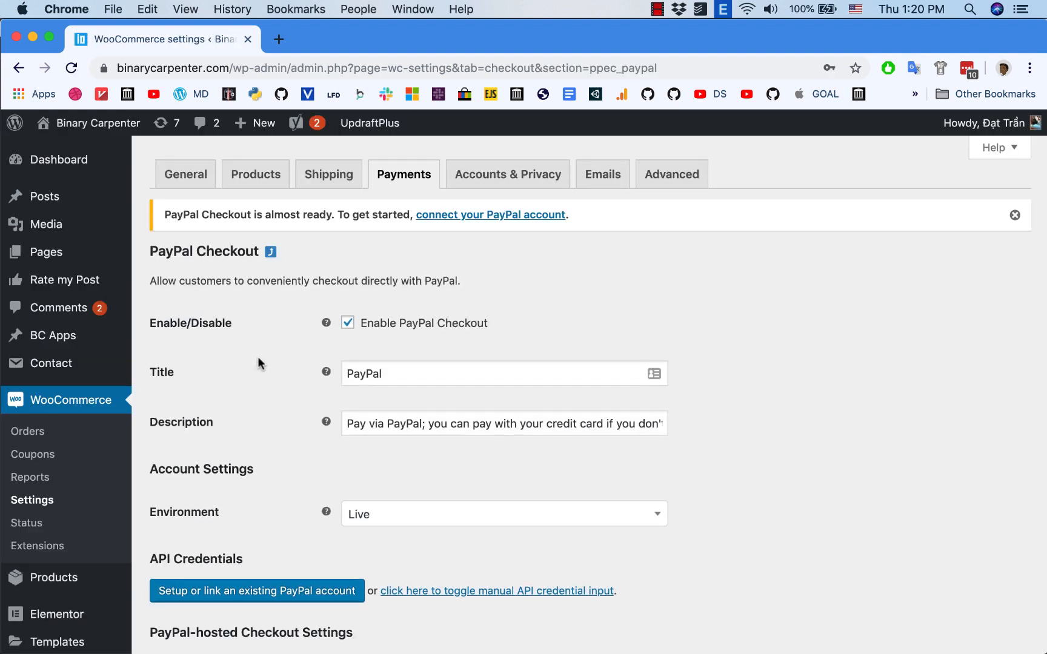
scroll(down, 3)
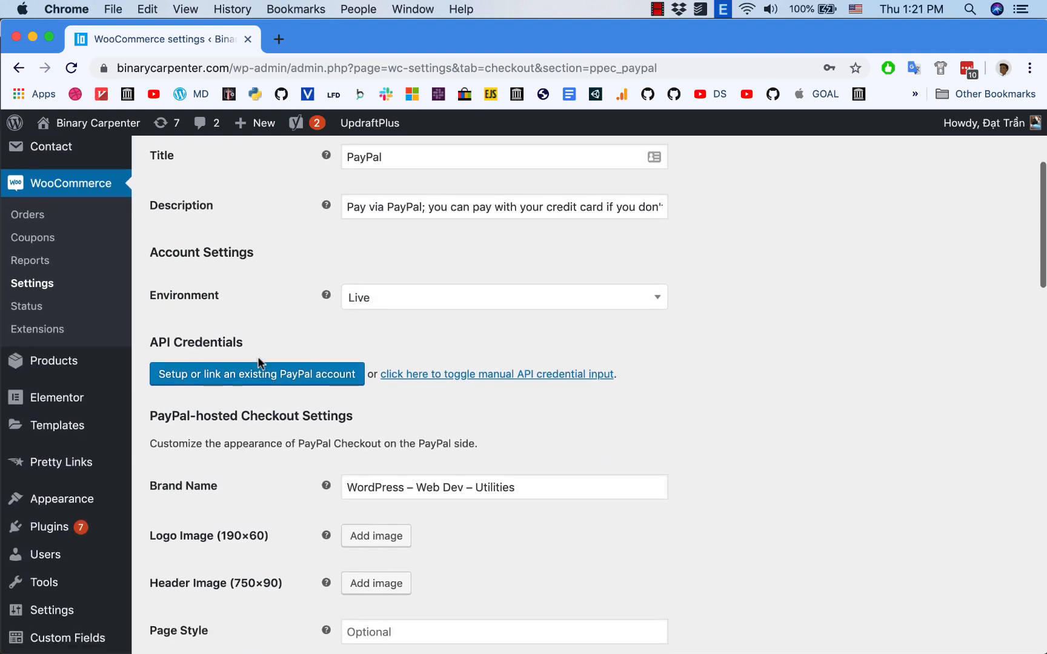
scroll(down, 3)
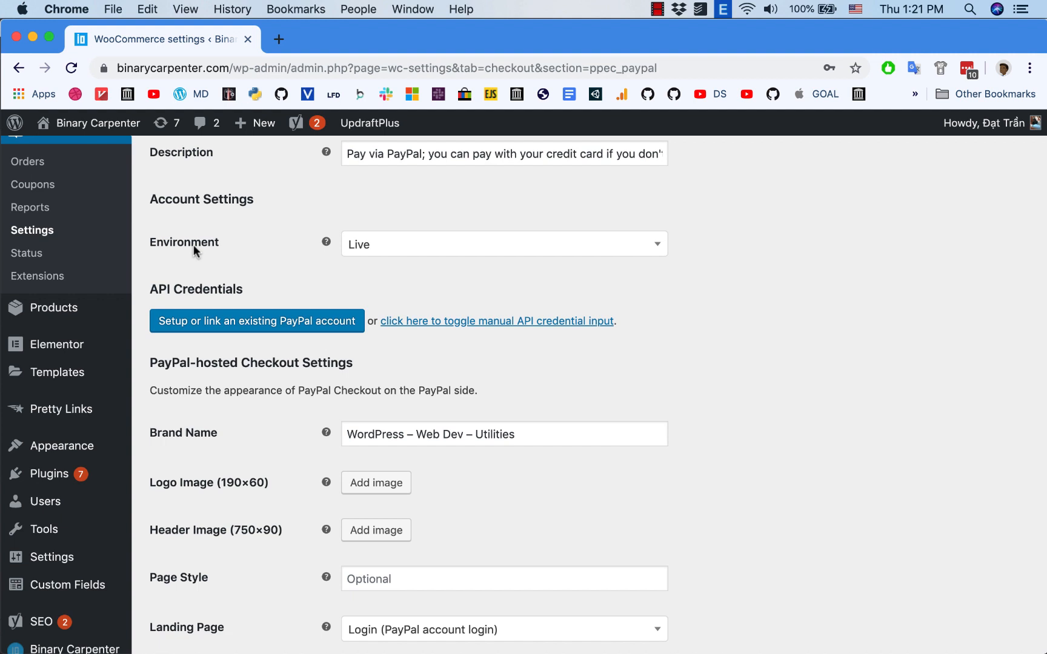
click(502, 243)
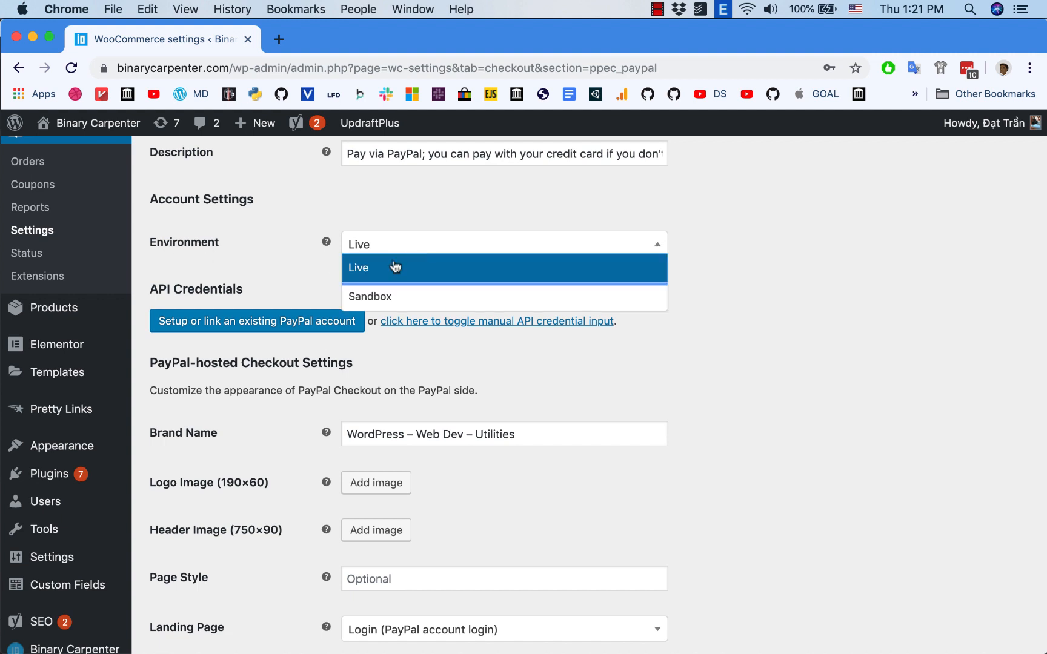
click(359, 268)
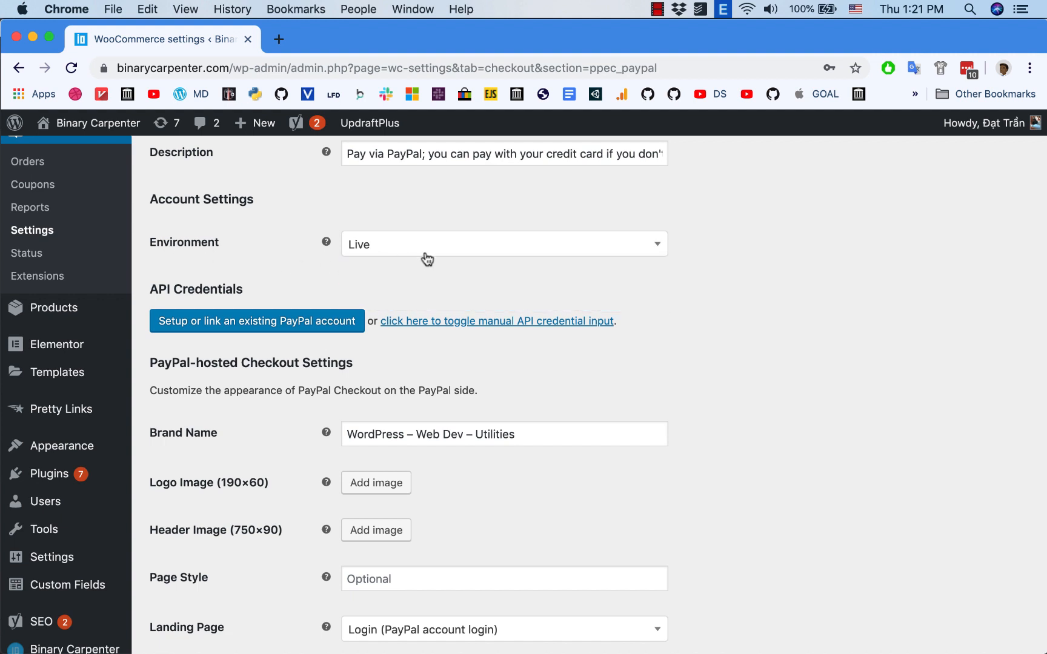
click(503, 243)
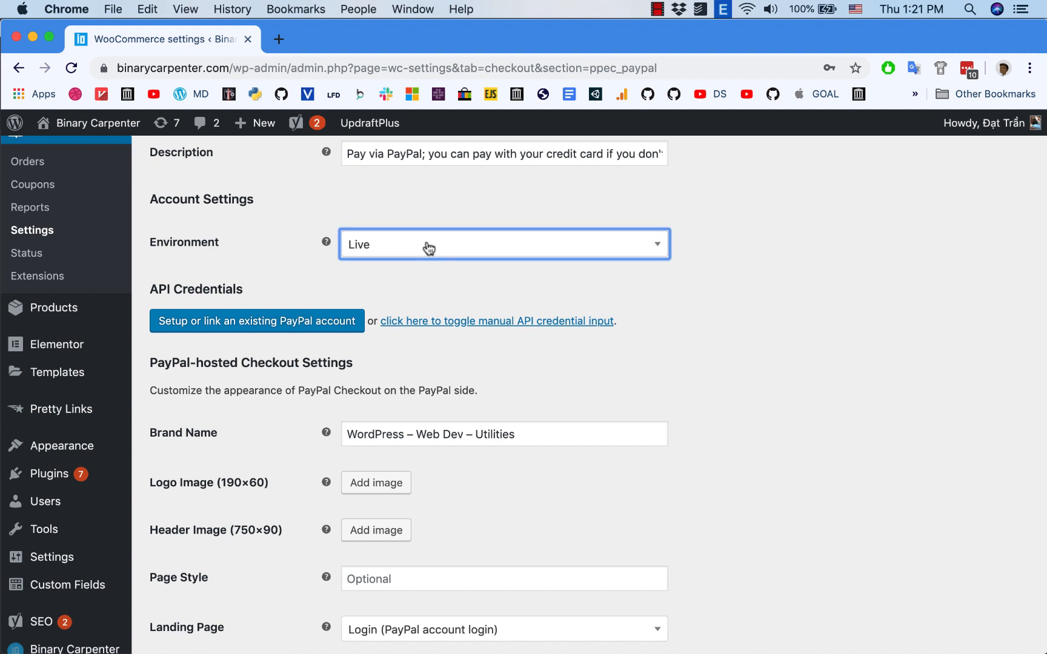
click(503, 243)
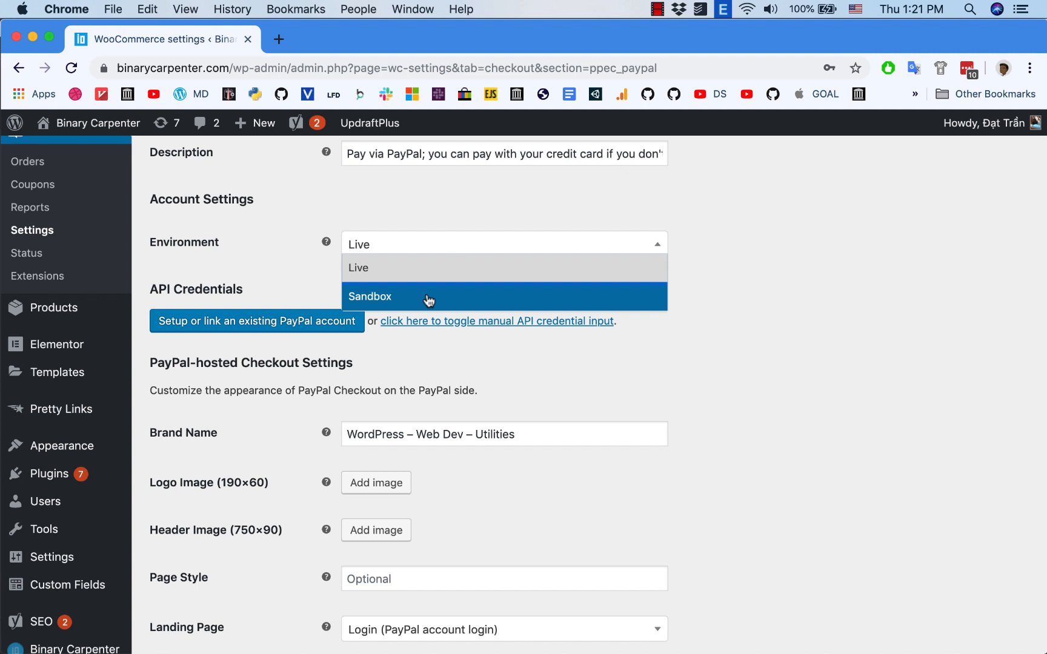
mouse_move(407, 268)
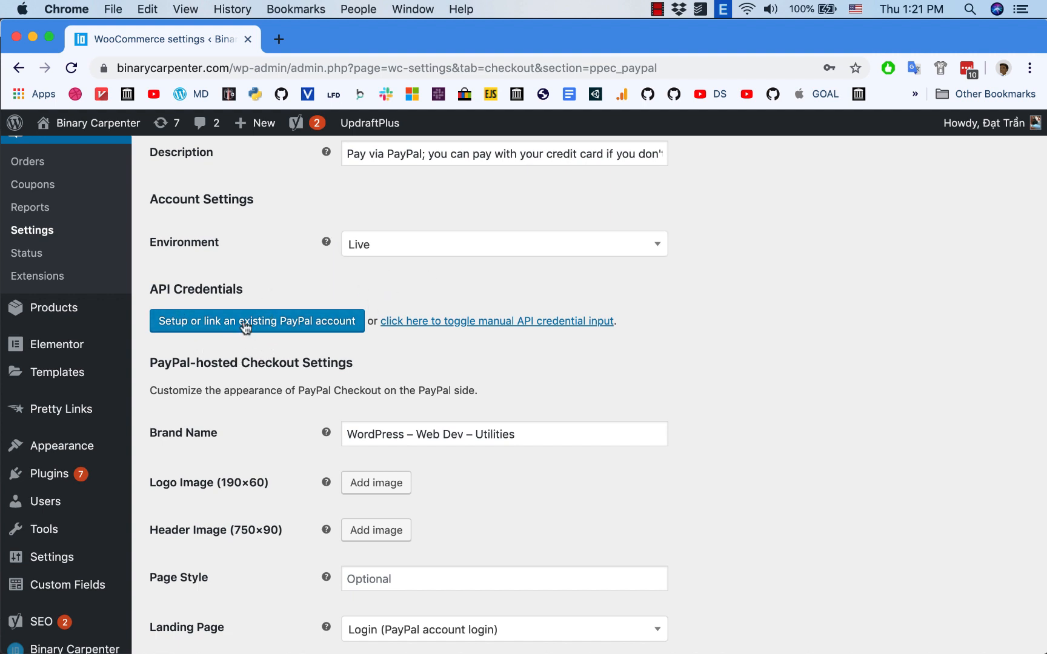
mouse_move(272, 335)
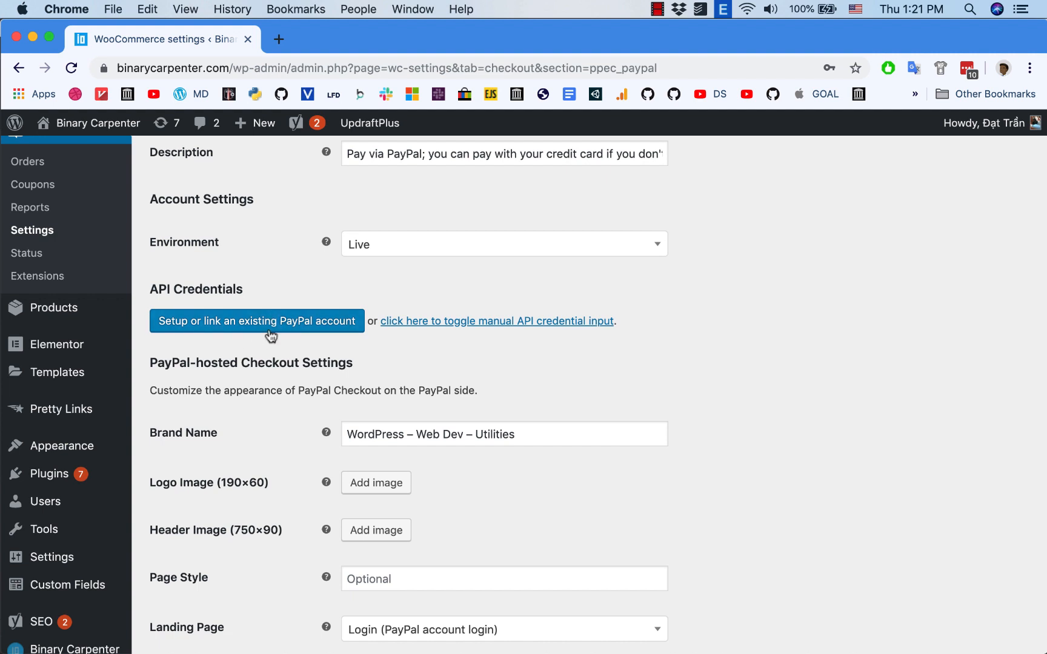
mouse_move(292, 312)
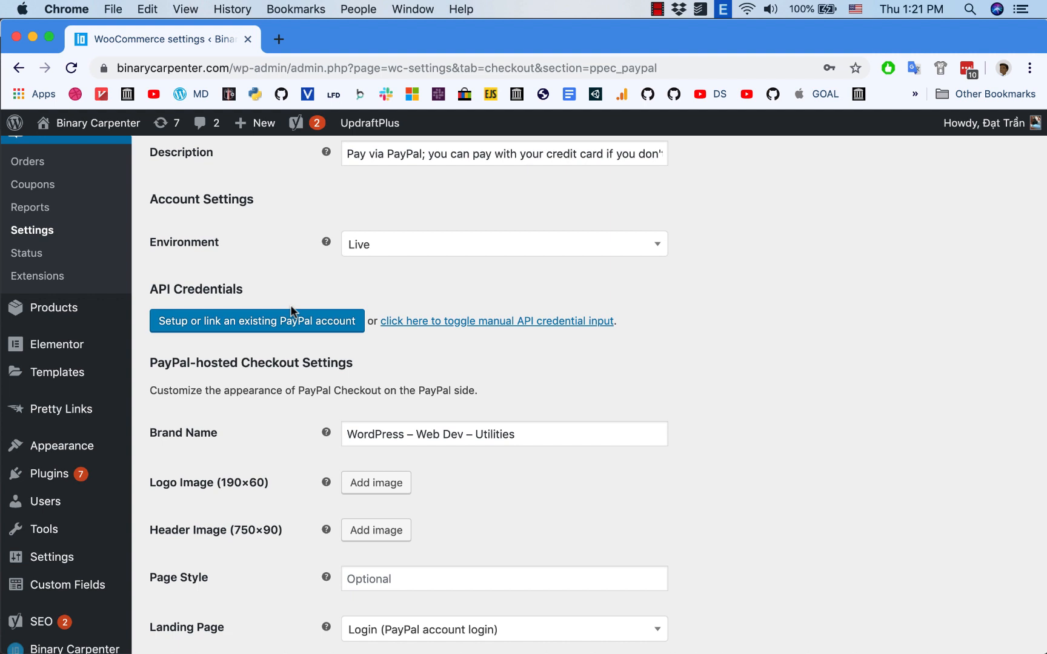
mouse_move(427, 300)
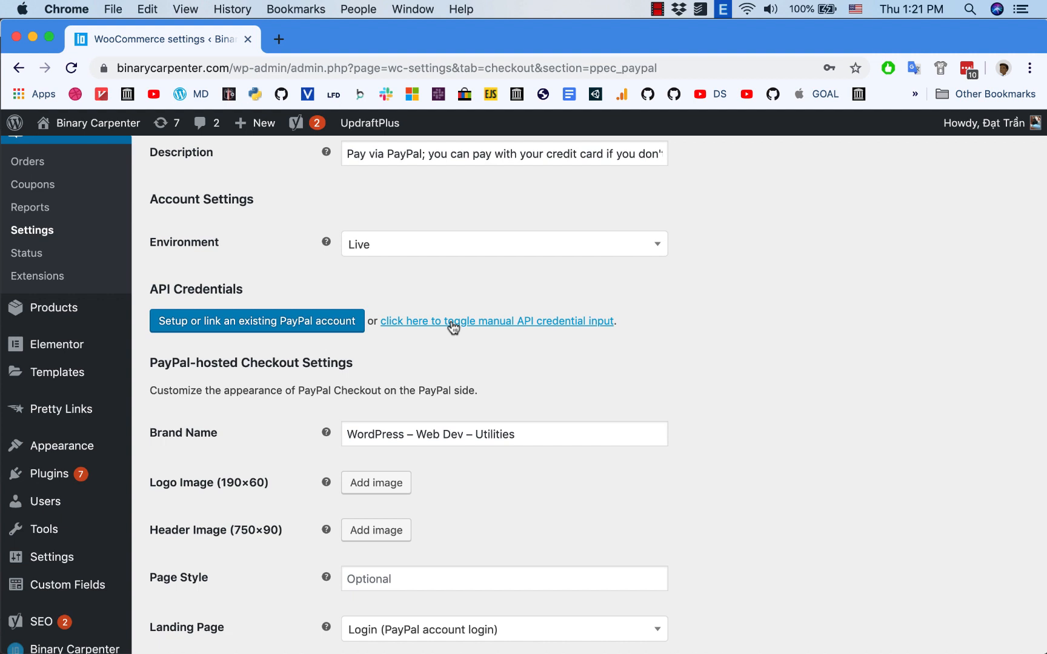
mouse_move(520, 329)
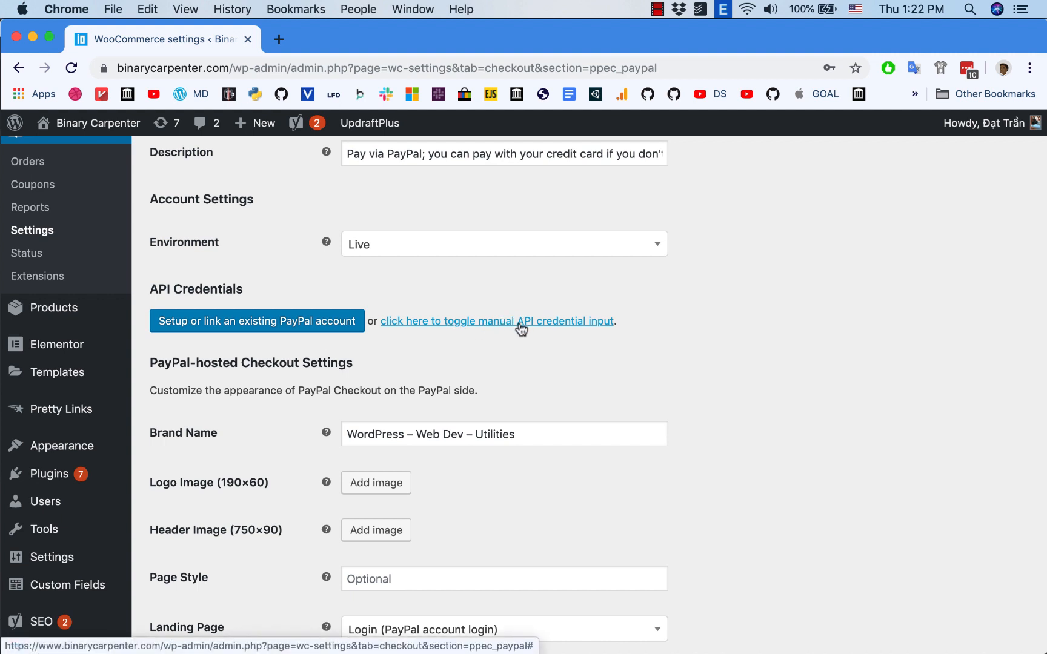
Step: Toggle manual API credential input to show the Live API Username, Password and Signature fields
click(497, 321)
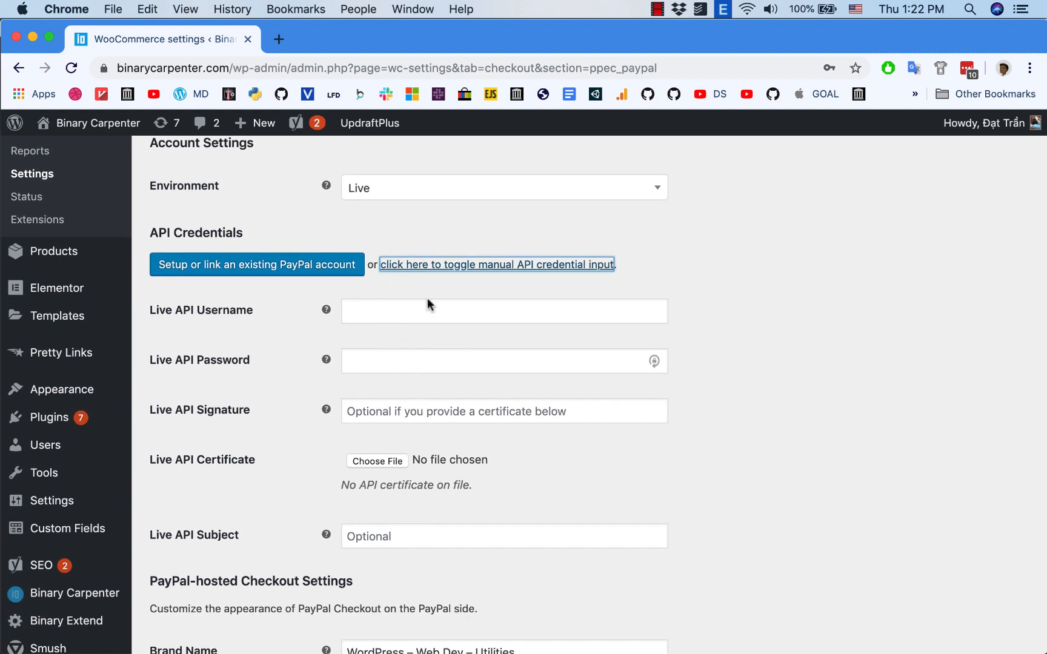
mouse_move(418, 329)
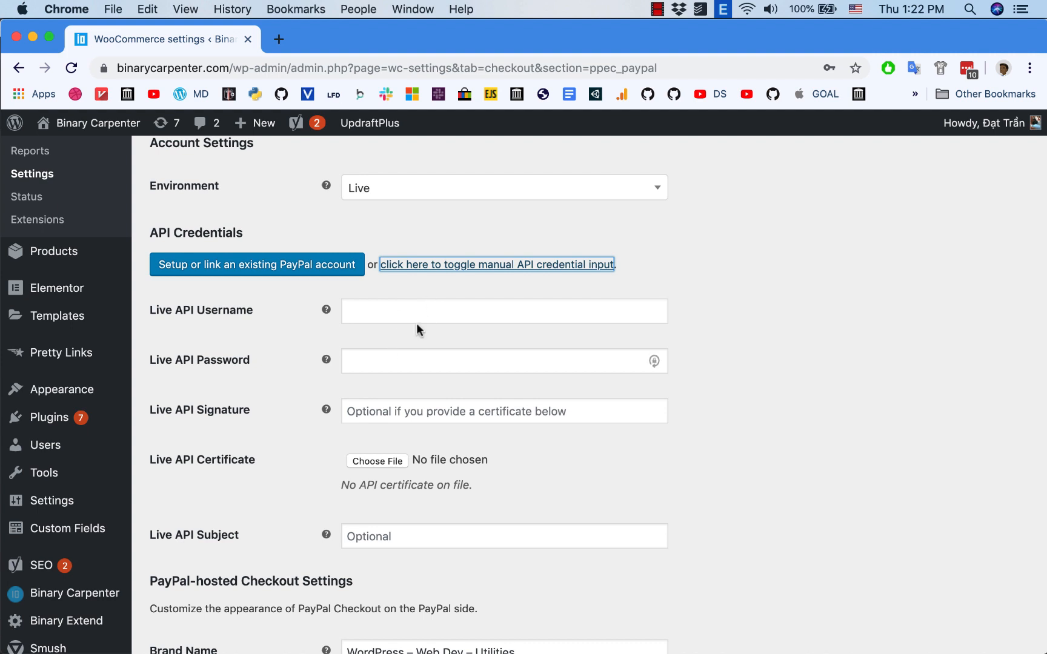
mouse_move(415, 320)
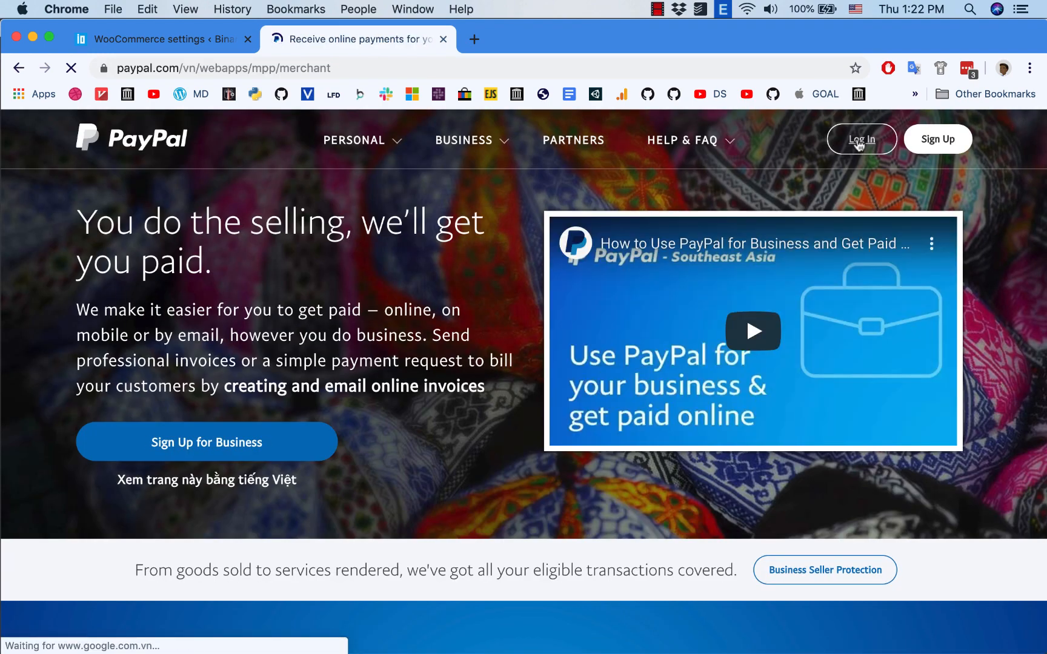
Step: Open PayPal's login page in a new tab and sign in to the business account
click(863, 139)
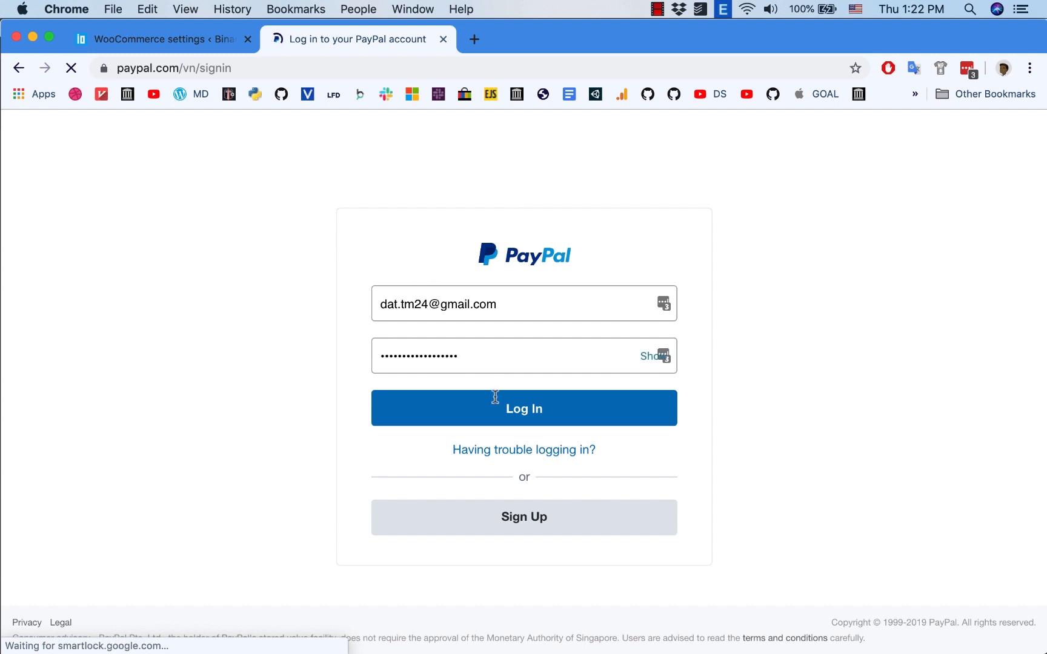
click(524, 408)
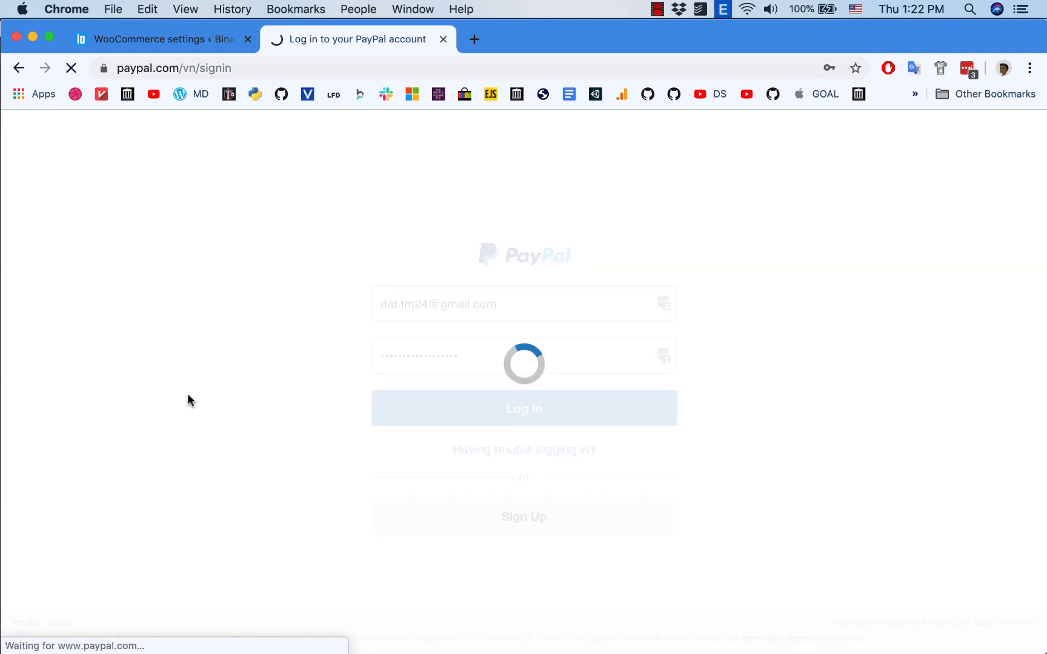
mouse_move(260, 366)
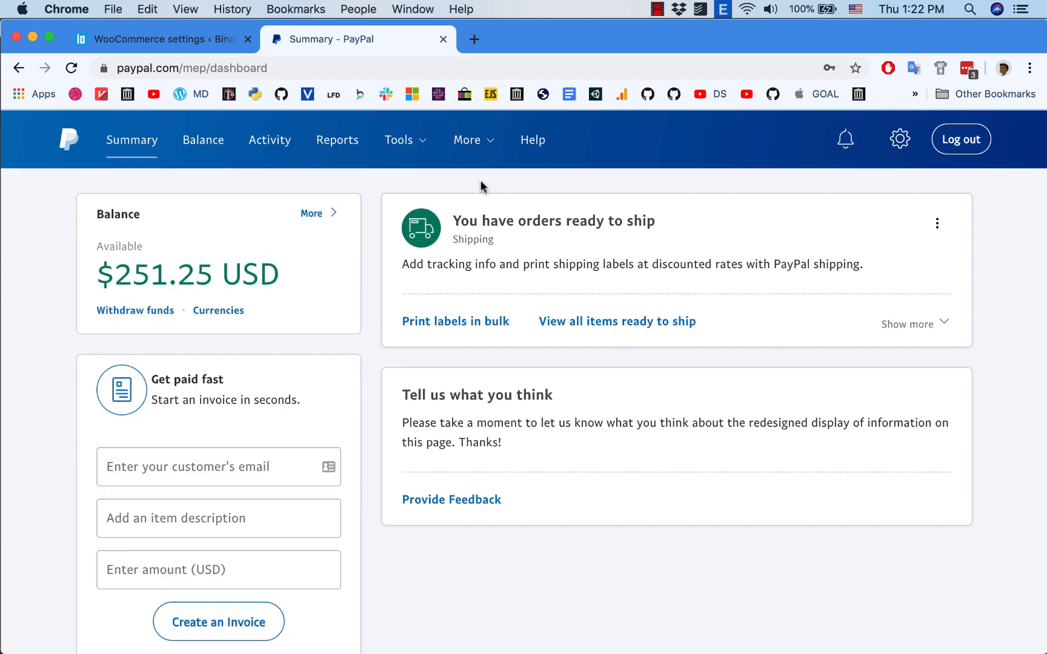
Step: Go through Tools > All Tools > Integrate PayPal to the API credentials card
click(399, 139)
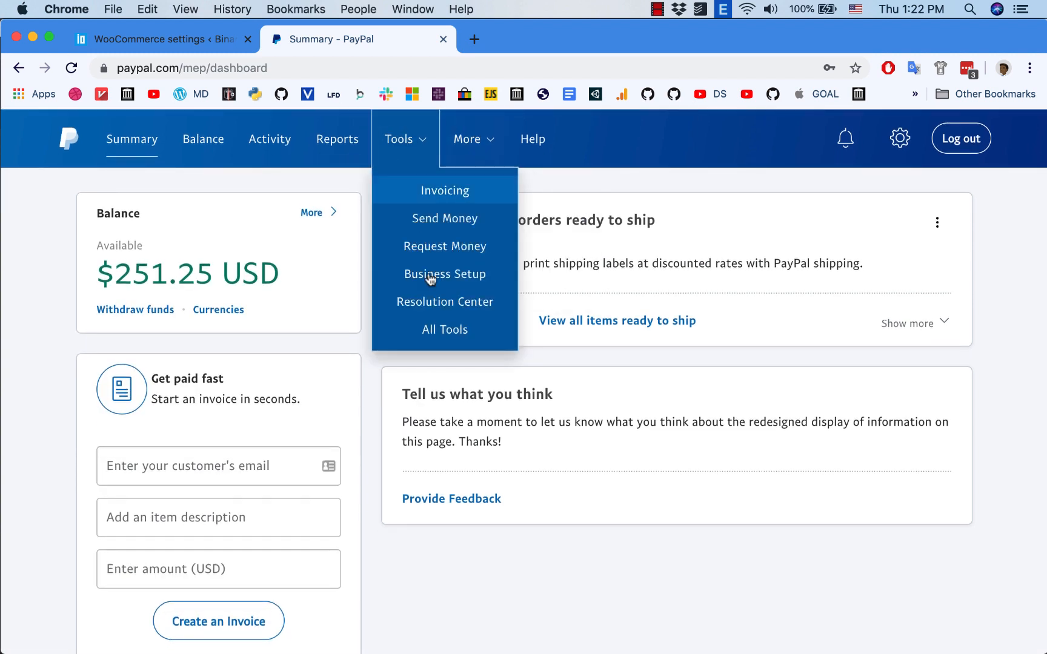
click(444, 329)
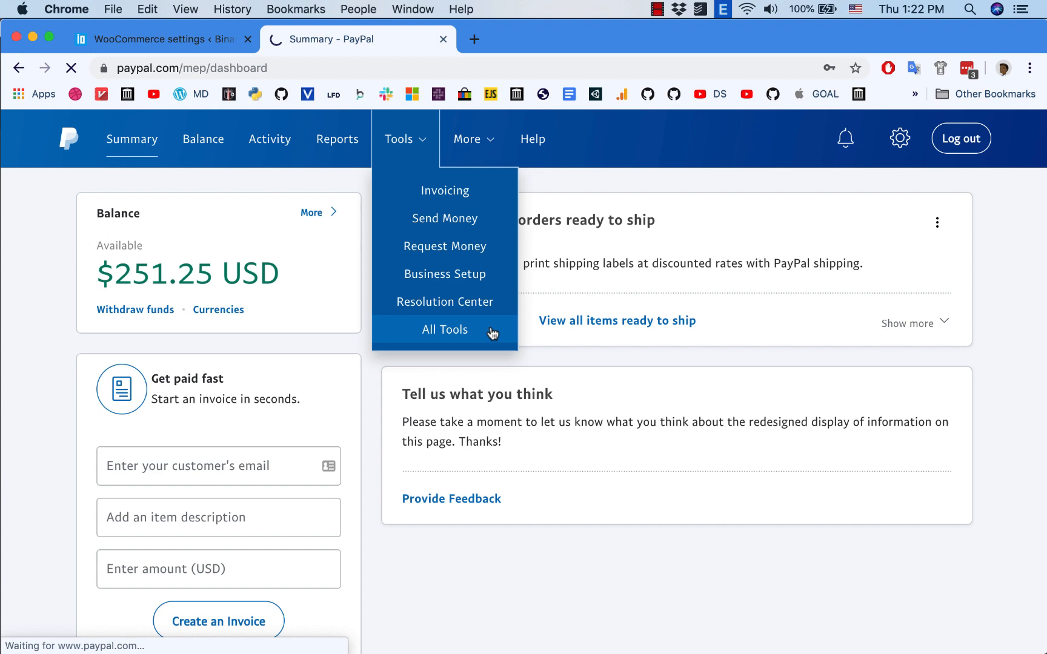
click(444, 330)
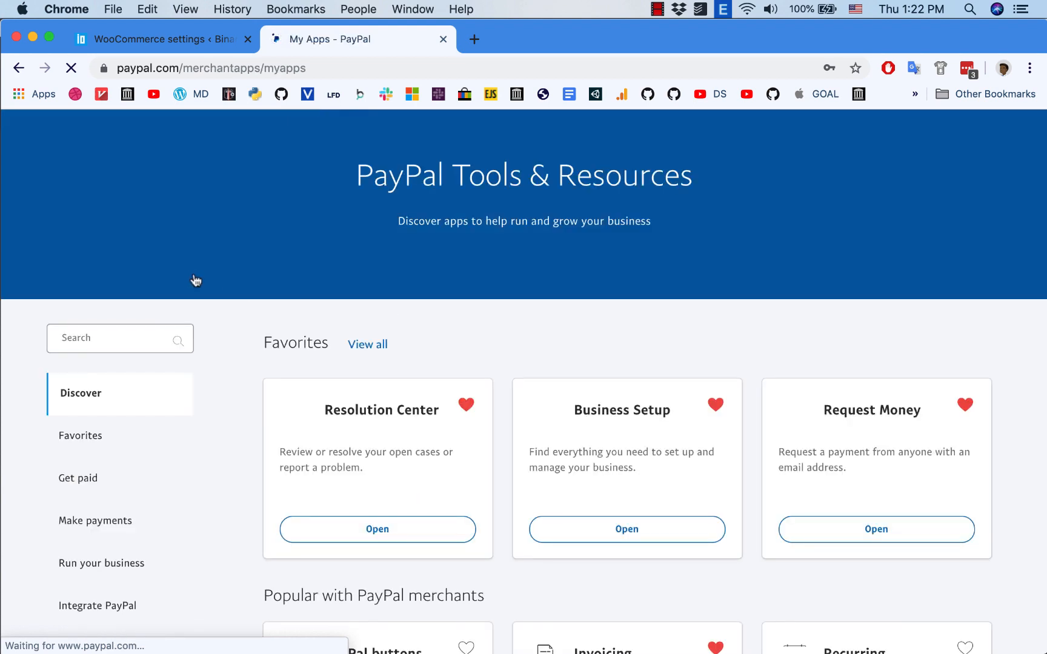
scroll(down, 3)
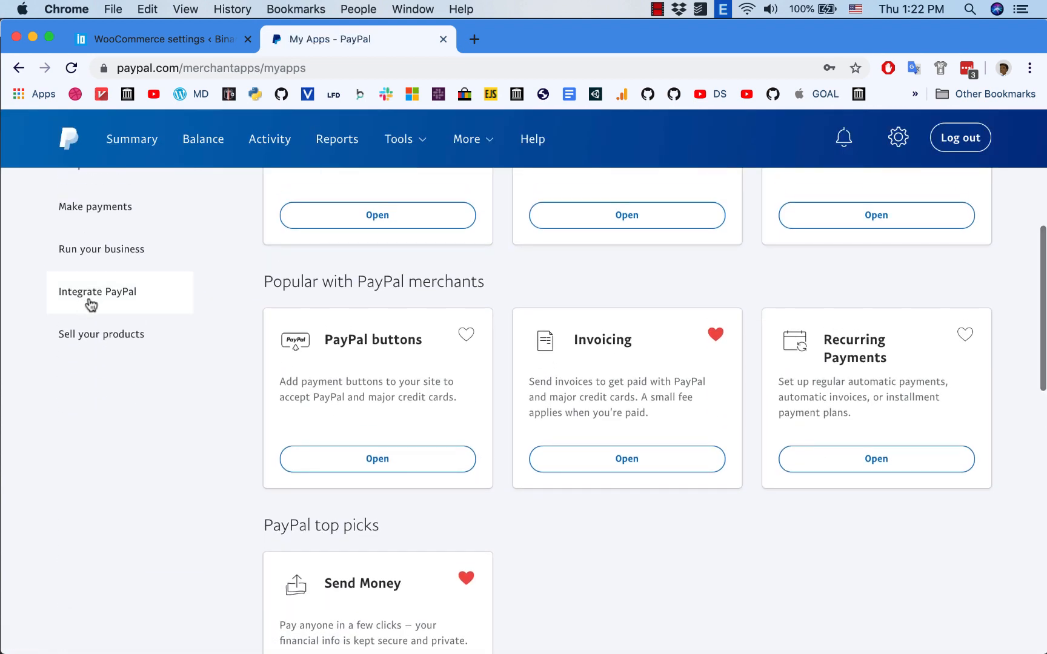
click(97, 292)
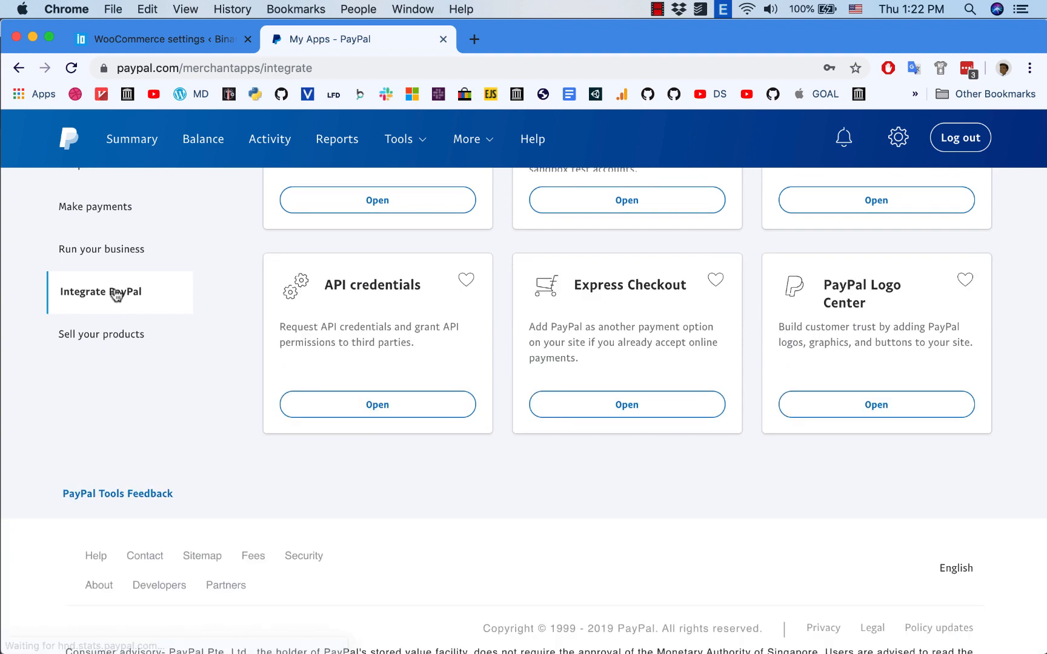
mouse_move(138, 298)
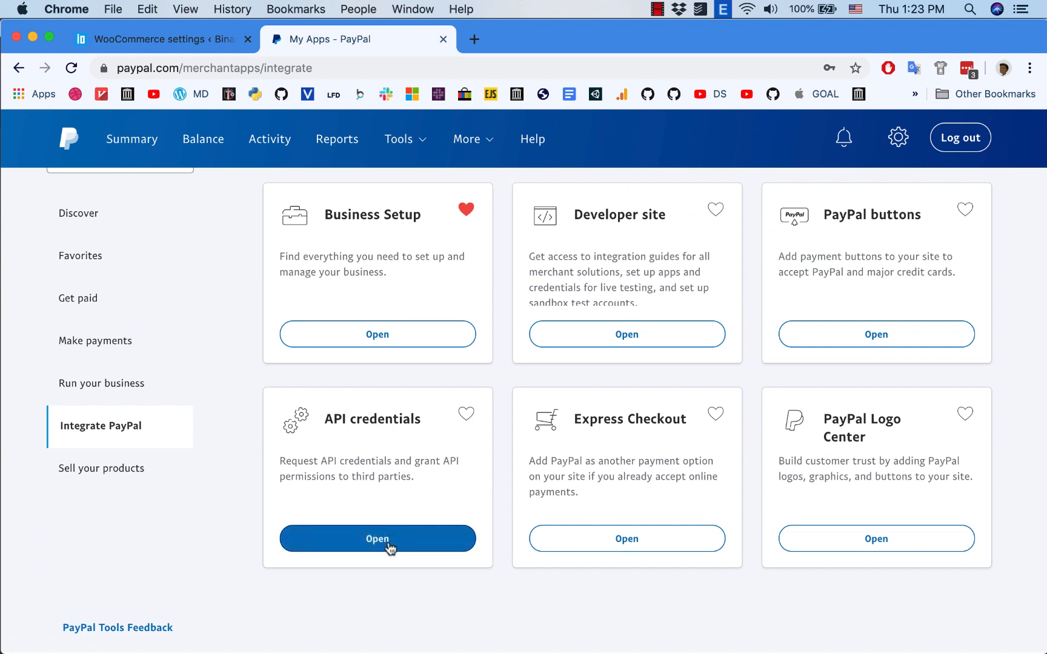
click(376, 539)
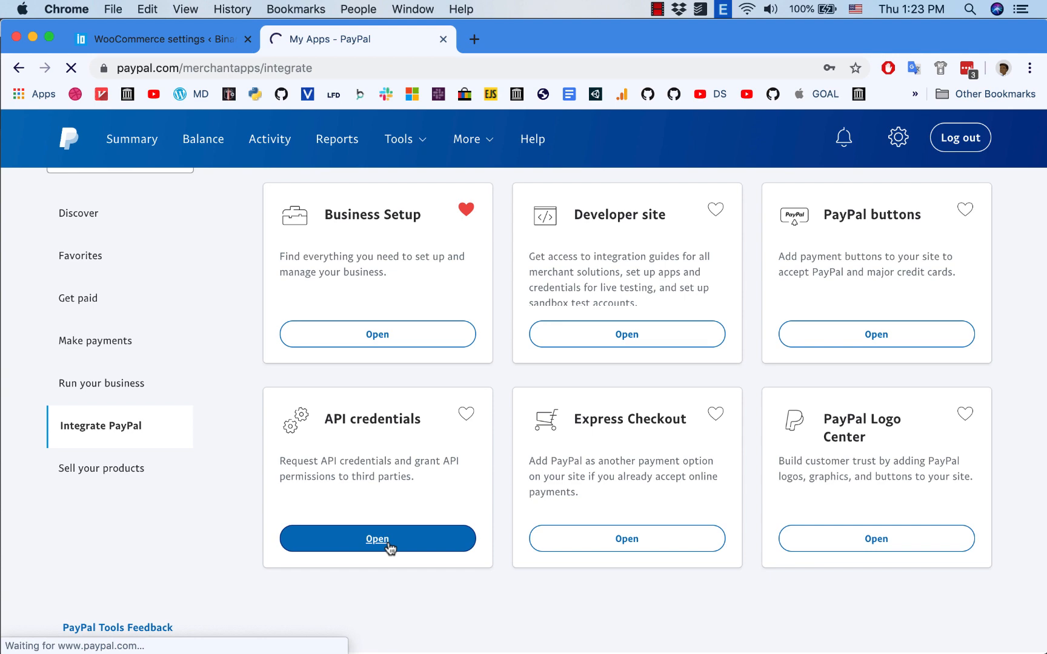
click(378, 538)
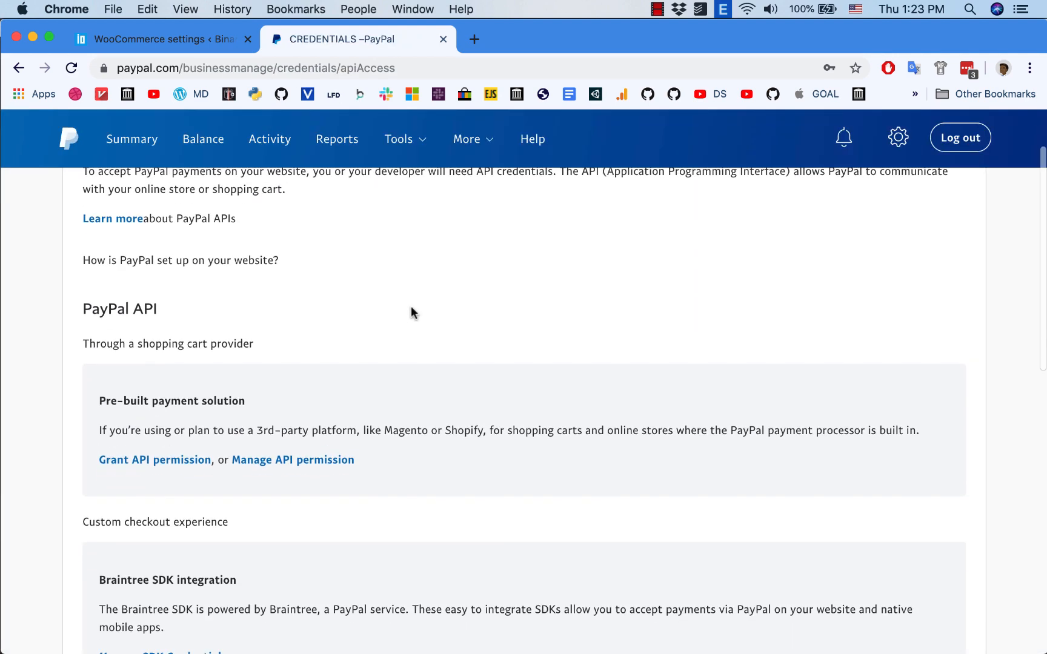
Step: Open Manage API credentials under NVP/SOAP API integration (Classic) to view the API Signature page
scroll(down, 3)
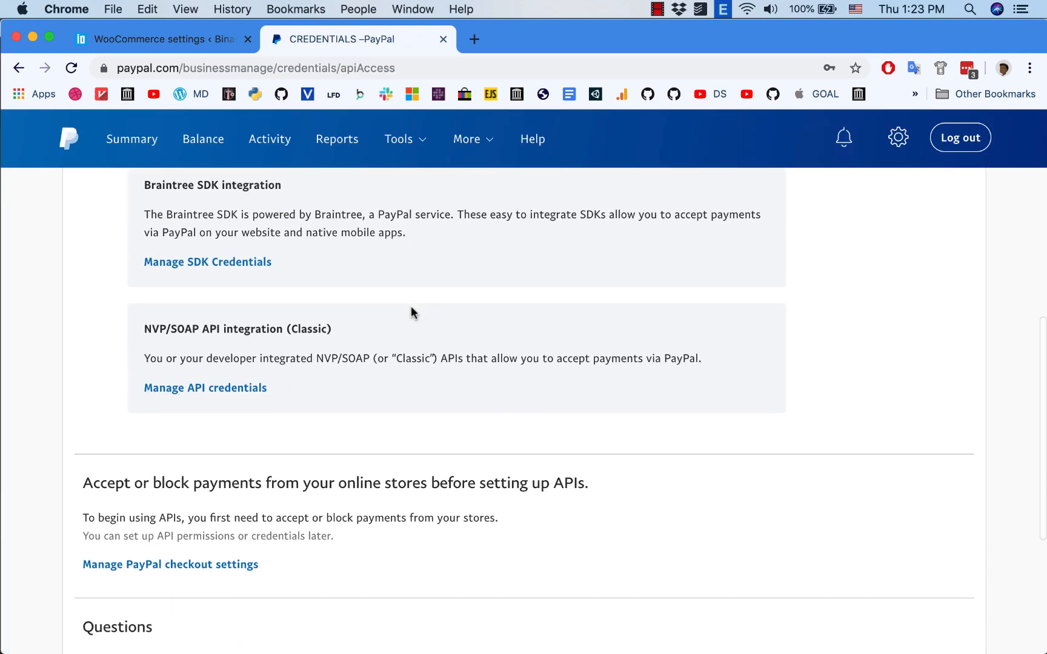
double_click(163, 329)
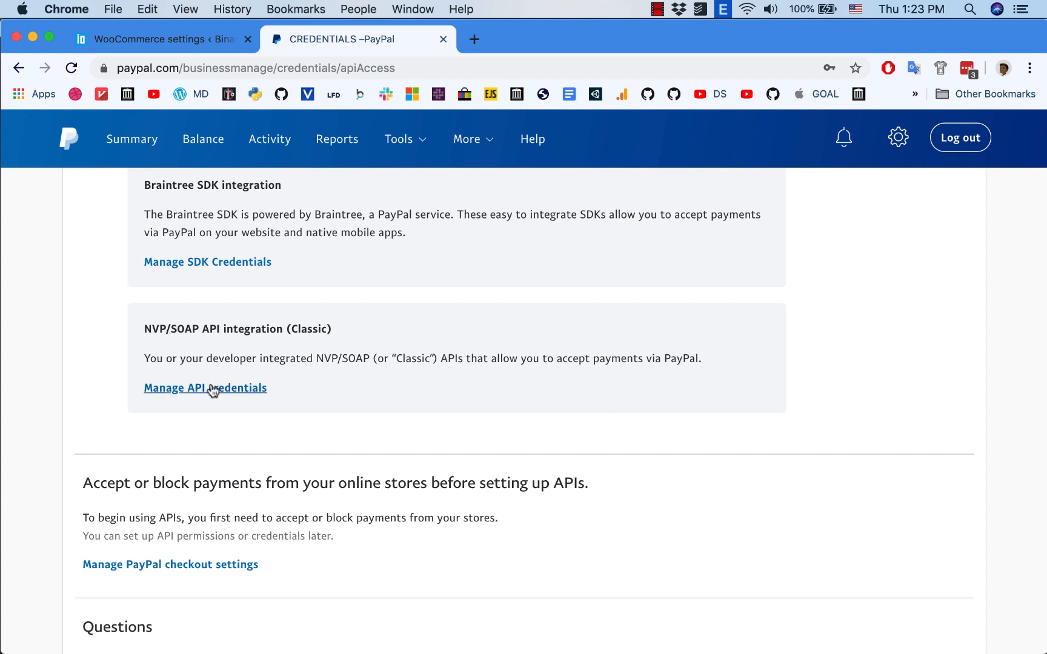
mouse_move(213, 391)
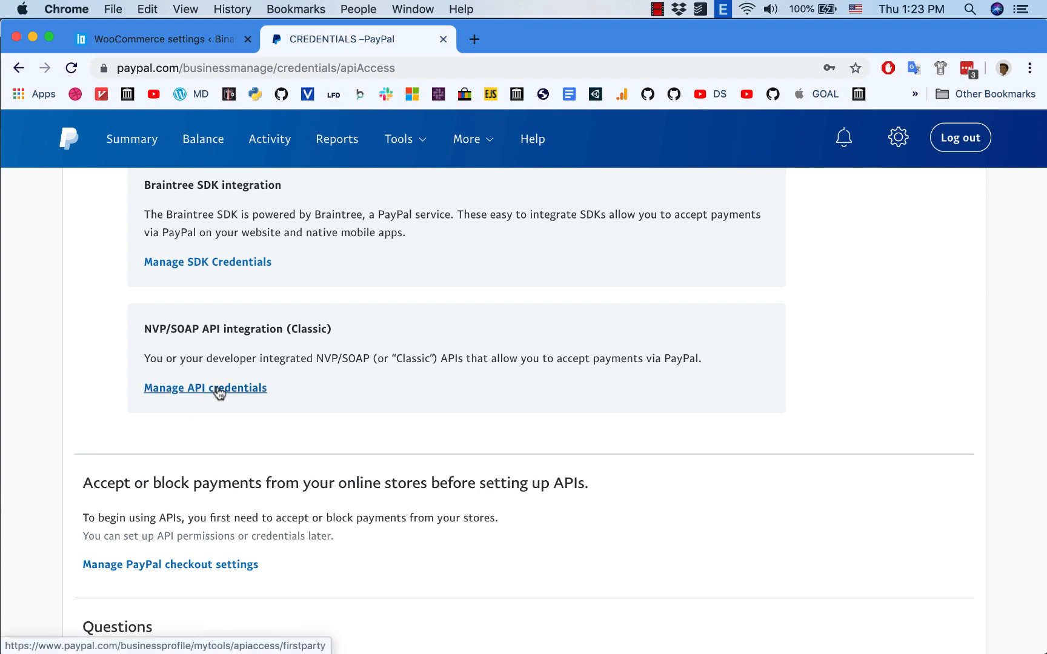
click(204, 388)
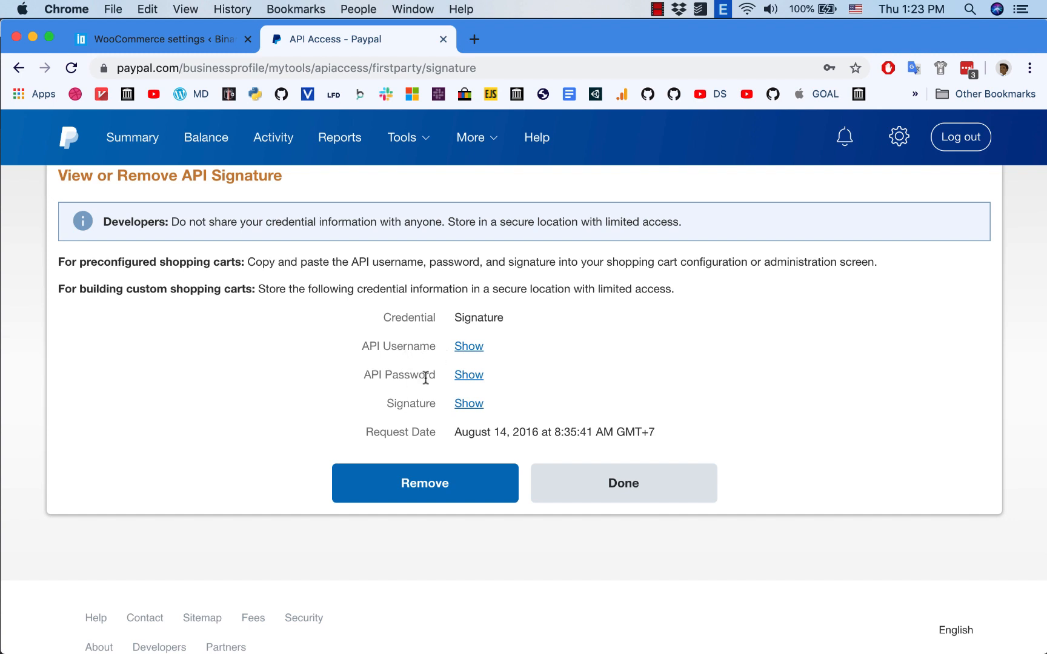
mouse_move(403, 346)
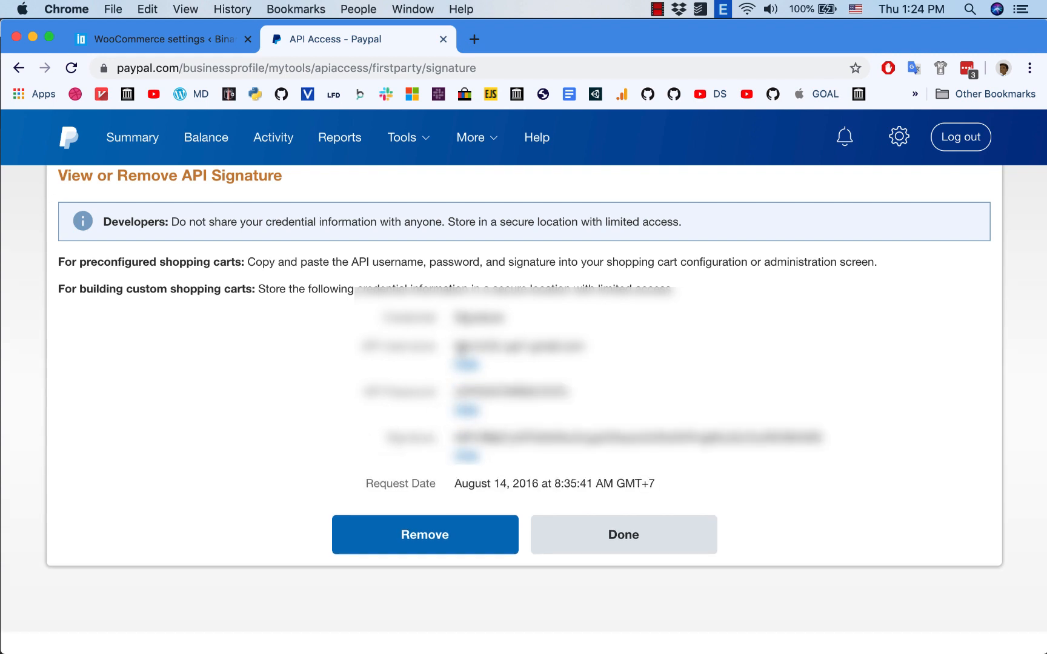
Step: Select the revealed API username value for copying
drag(454, 346, 587, 346)
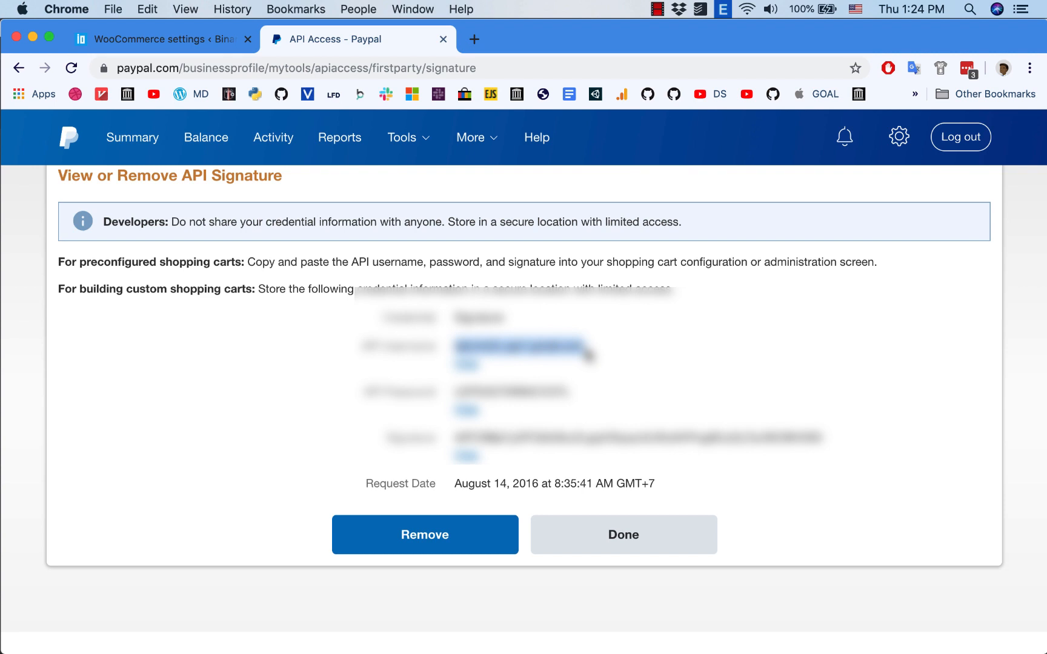
Step: Copy the PayPal username, password and signature into the Live API credential fields in WooCommerce
click(160, 39)
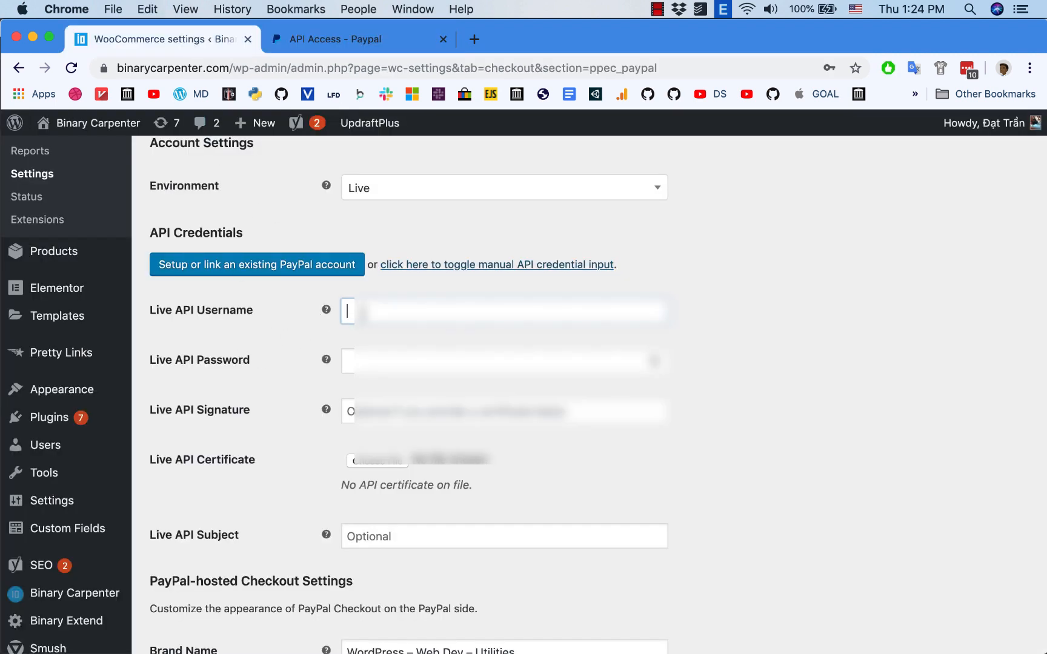
click(358, 39)
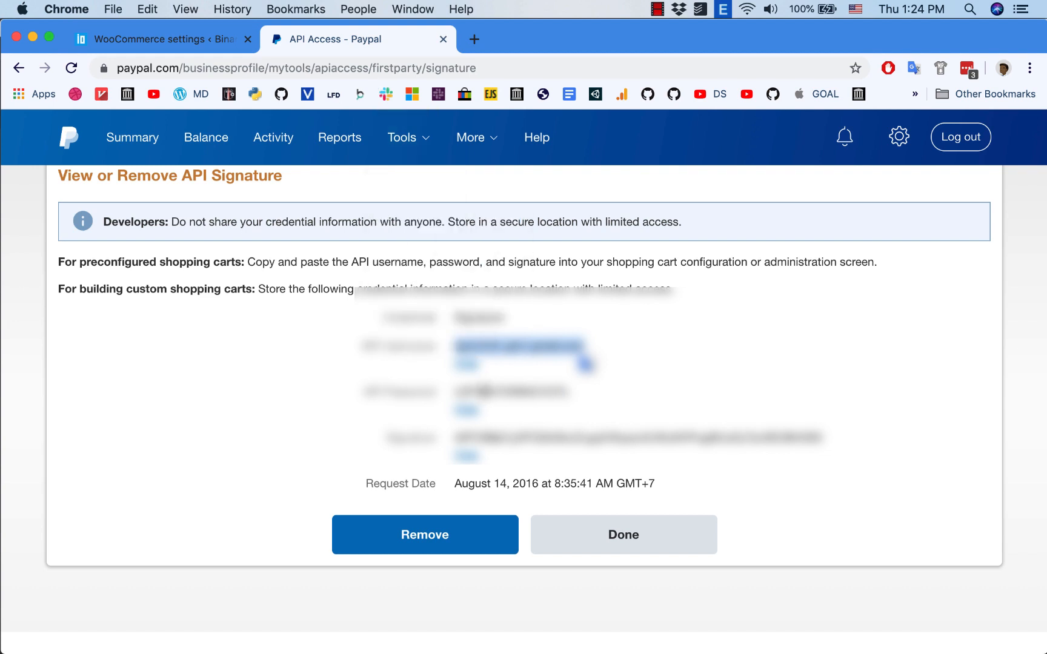
click(163, 39)
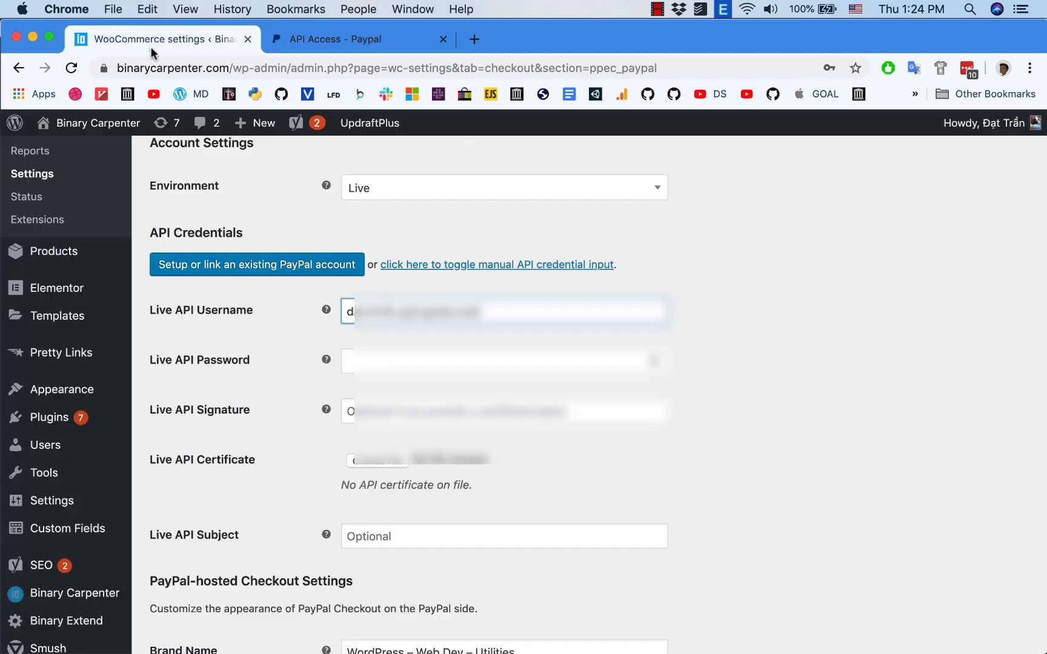
click(504, 361)
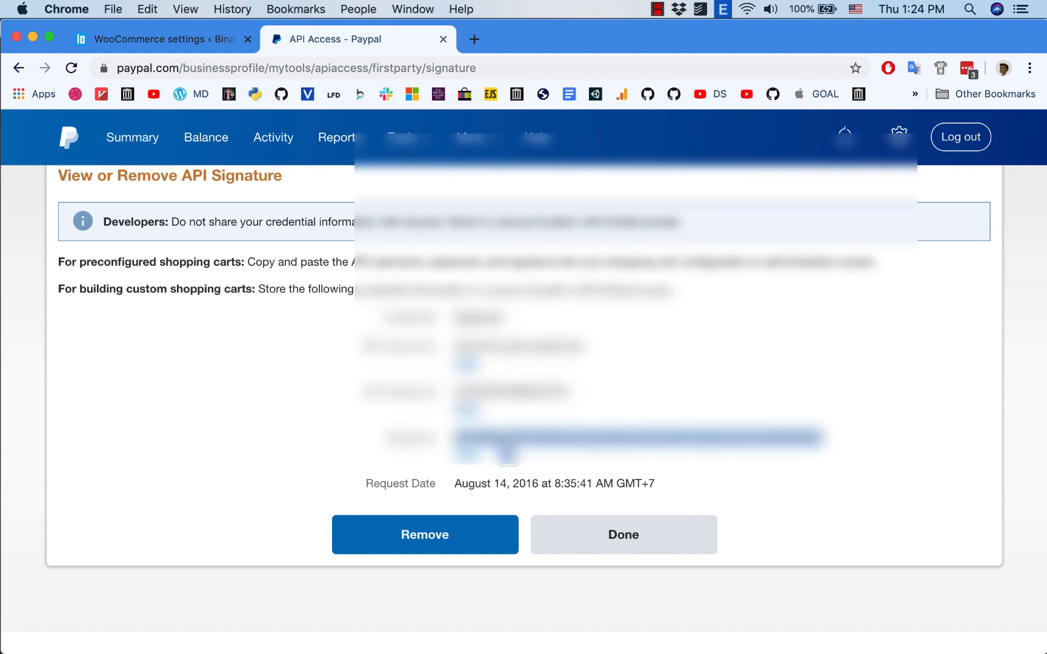
click(160, 39)
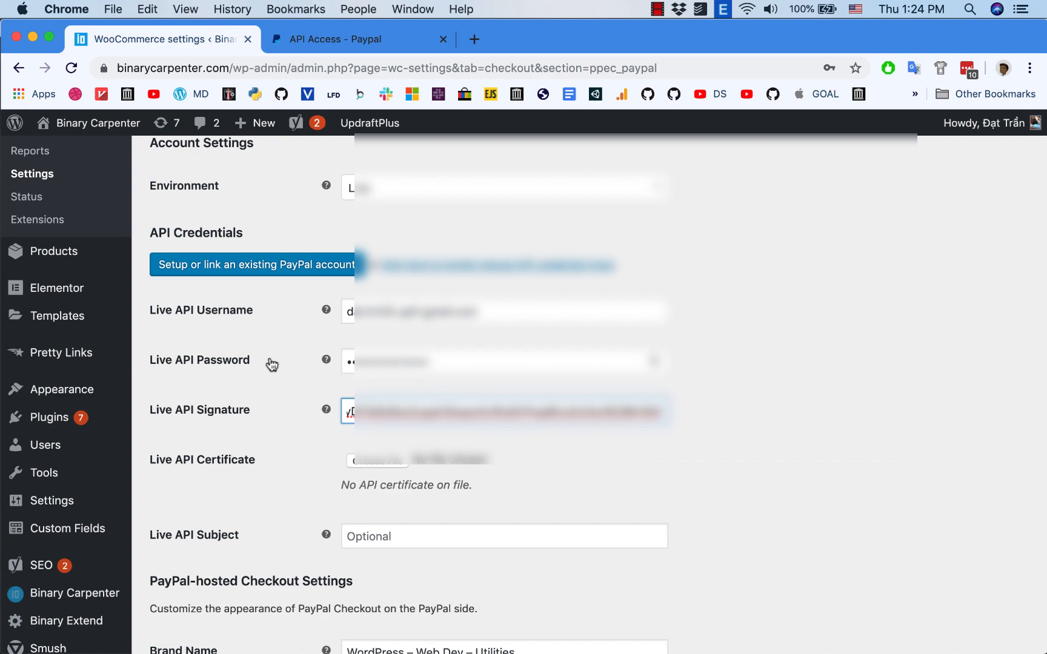
scroll(down, 3)
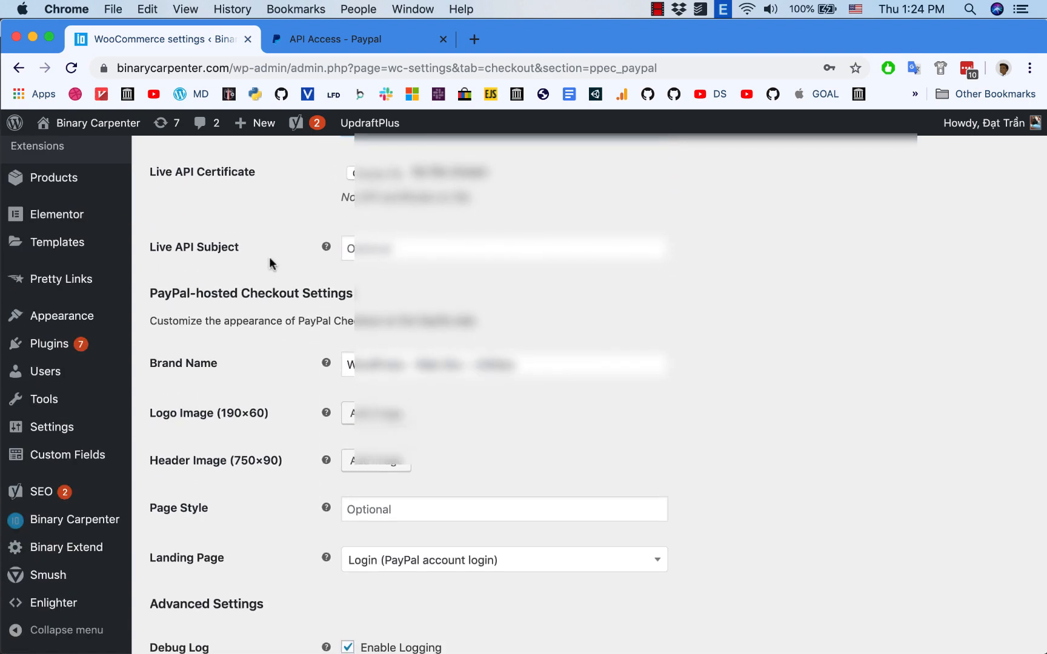
Step: Scroll to the bottom of PayPal Checkout settings and click Save changes
scroll(down, 3)
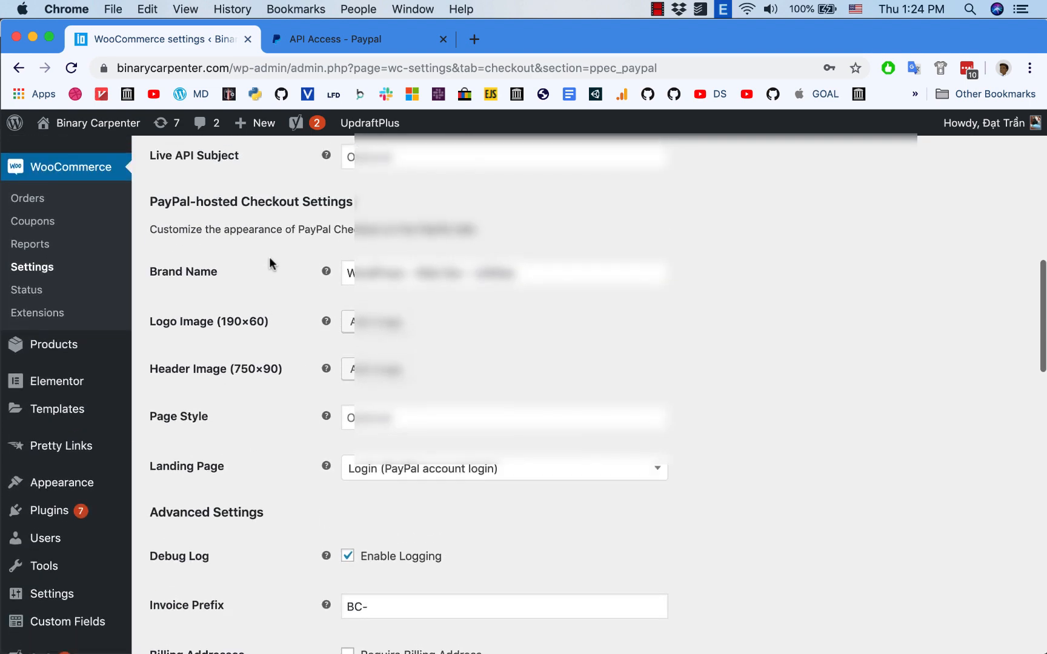
scroll(down, 3)
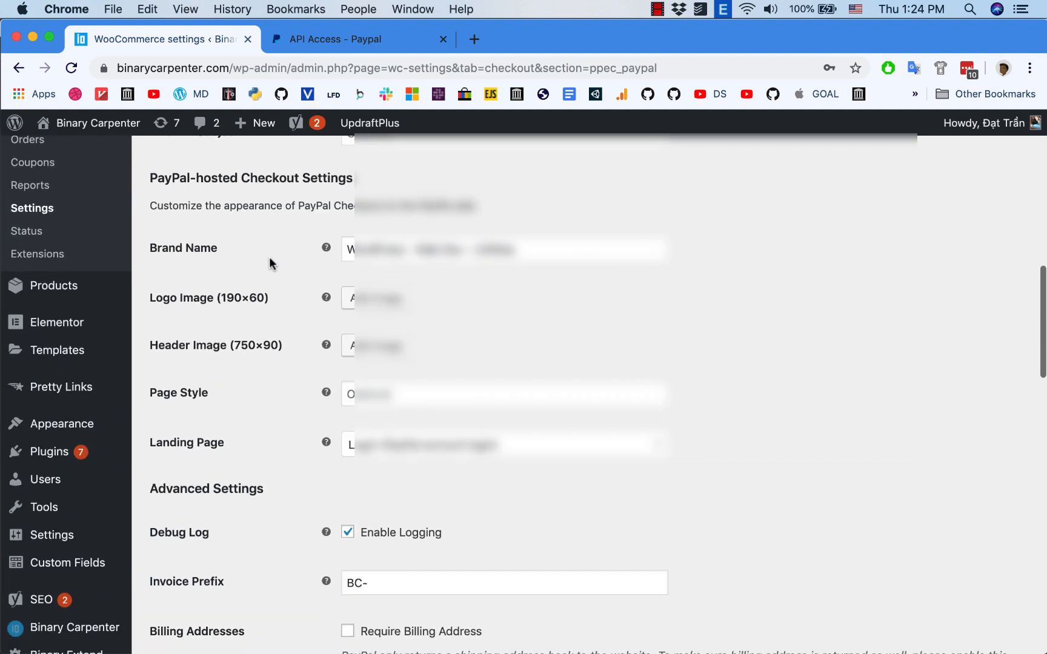
scroll(down, 3)
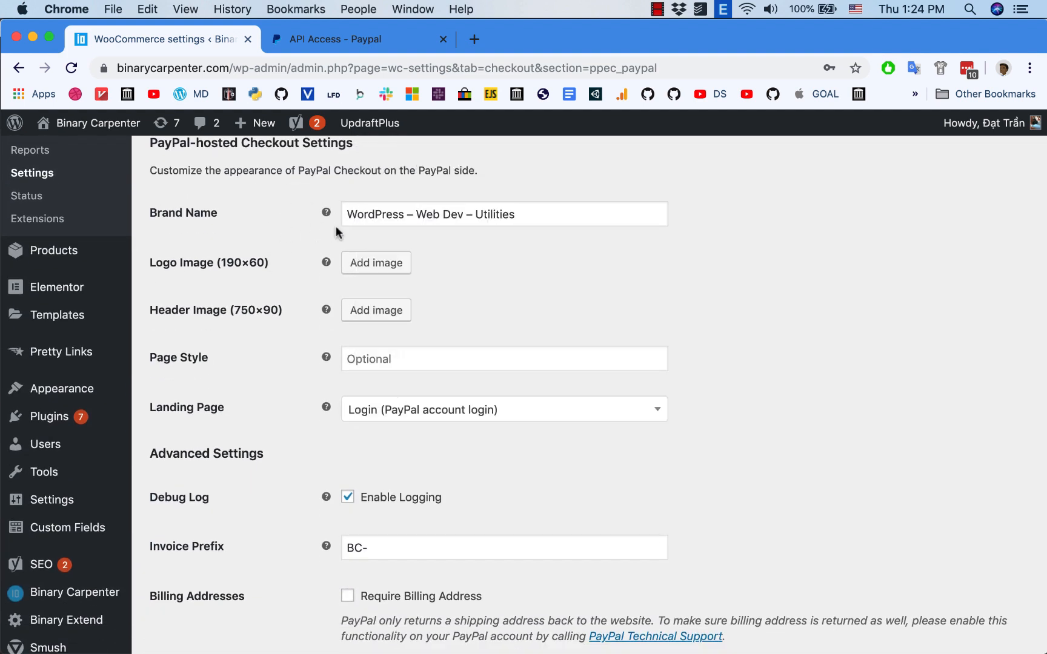
mouse_move(224, 298)
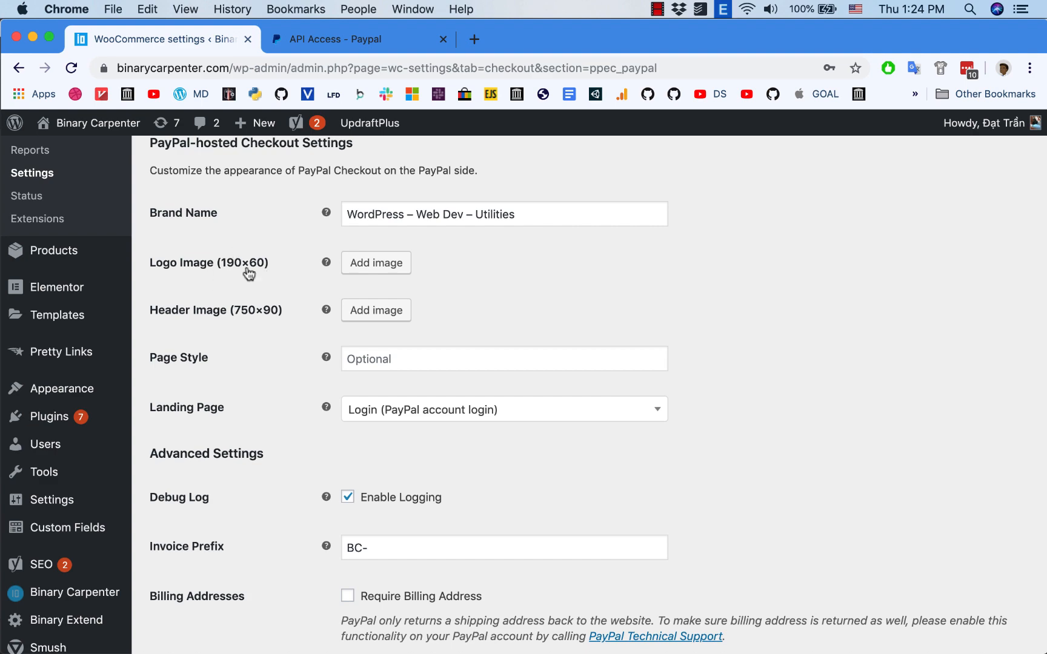
scroll(down, 3)
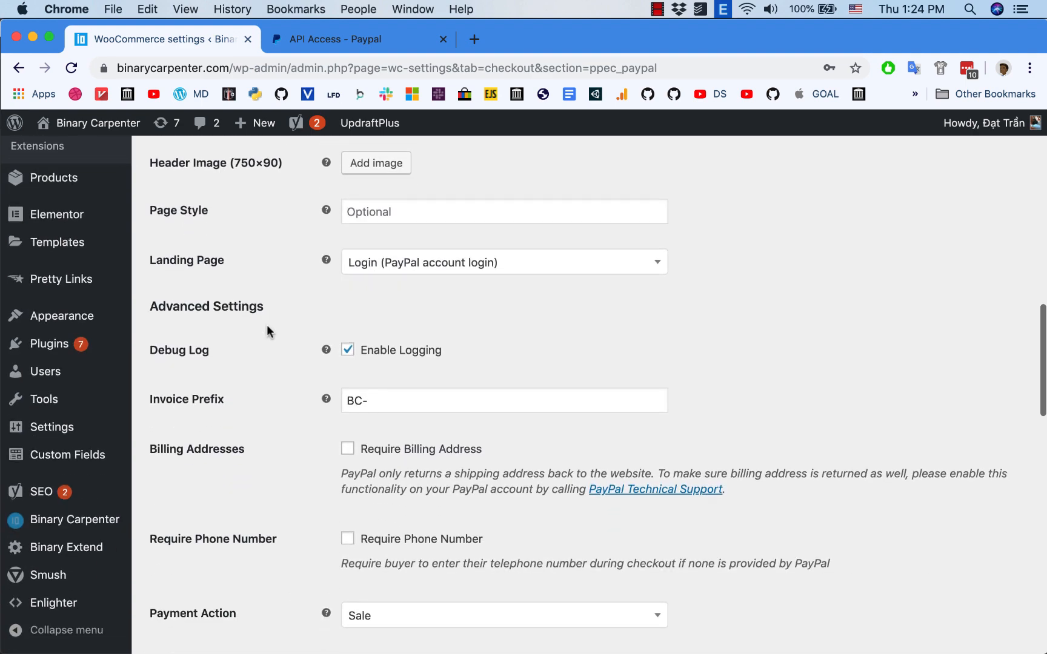
scroll(down, 3)
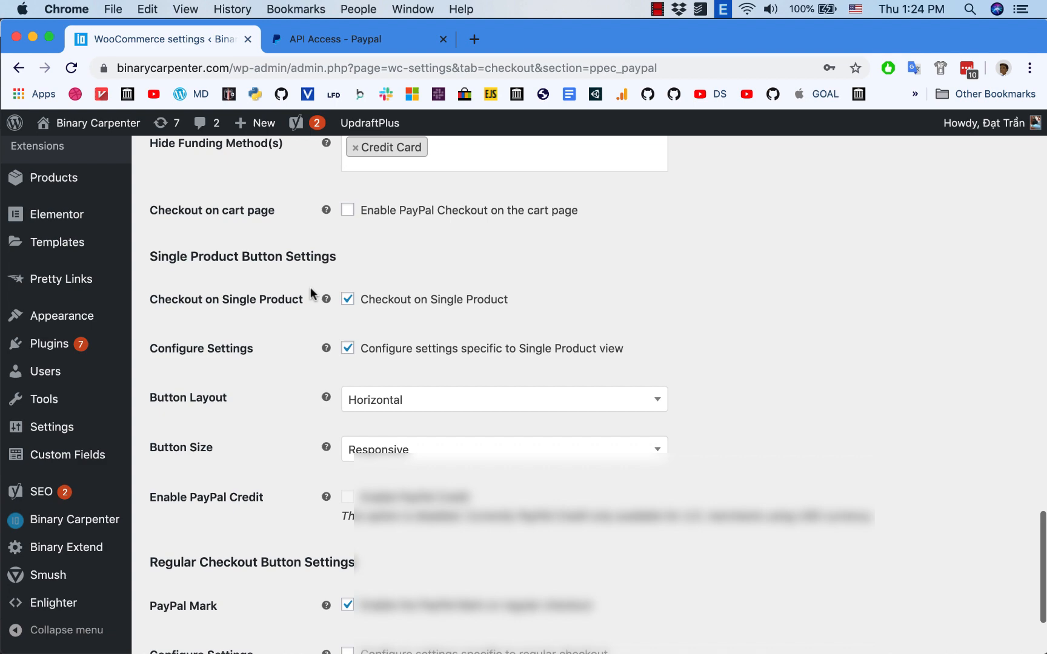
scroll(down, 3)
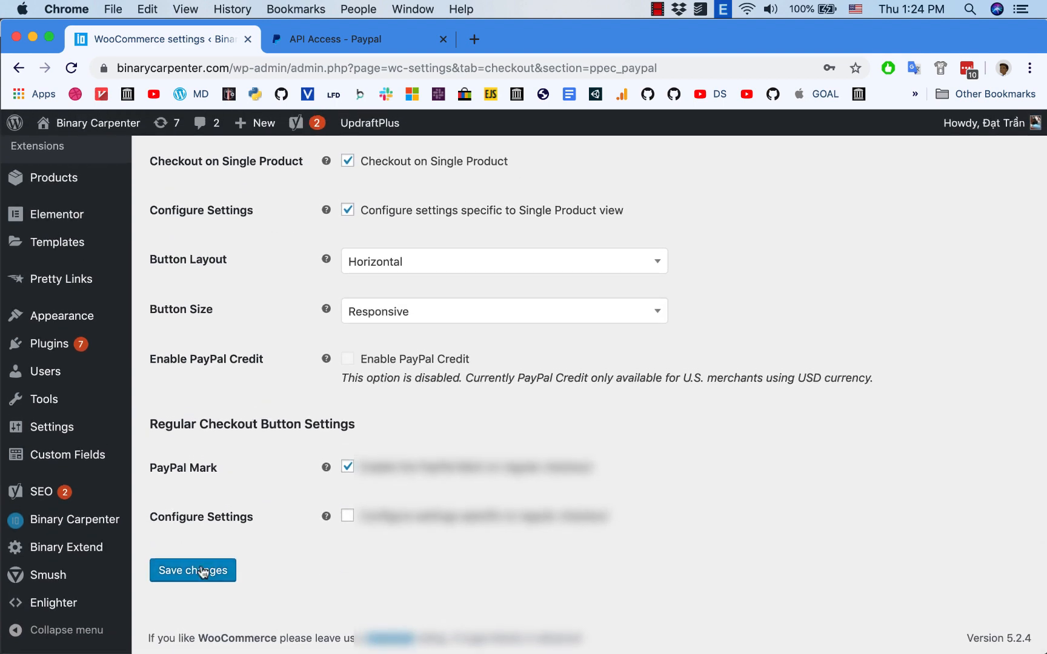
click(192, 570)
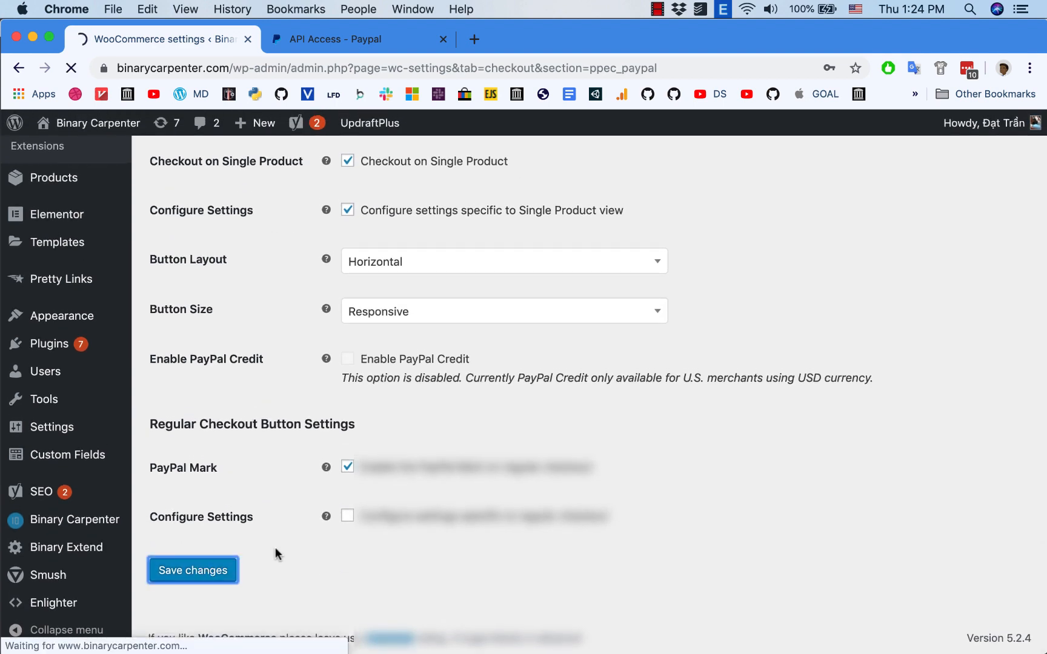
click(192, 570)
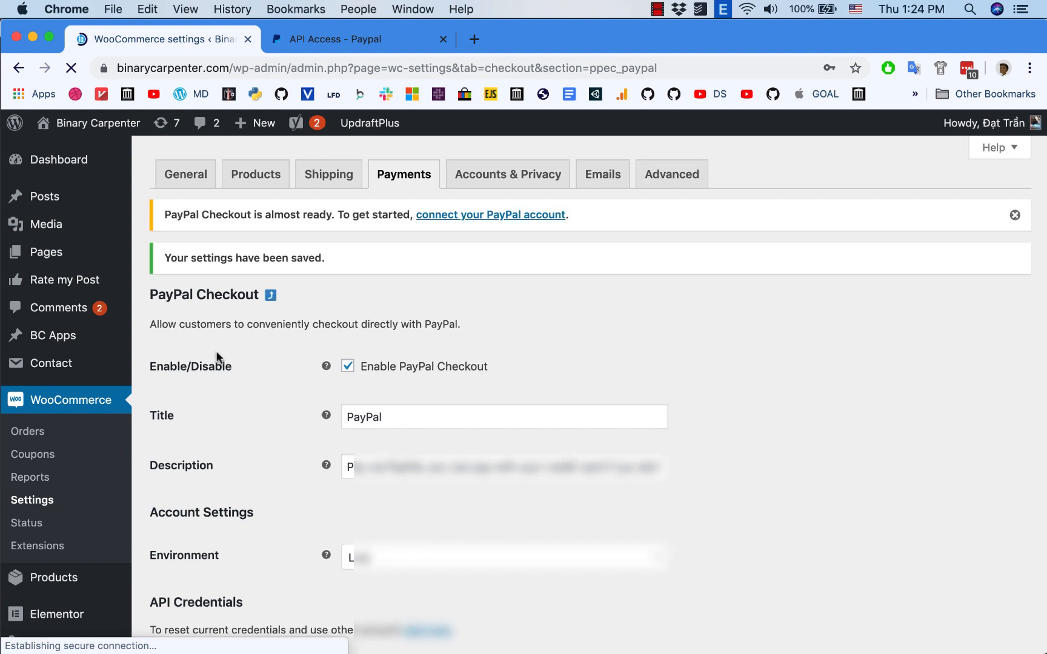